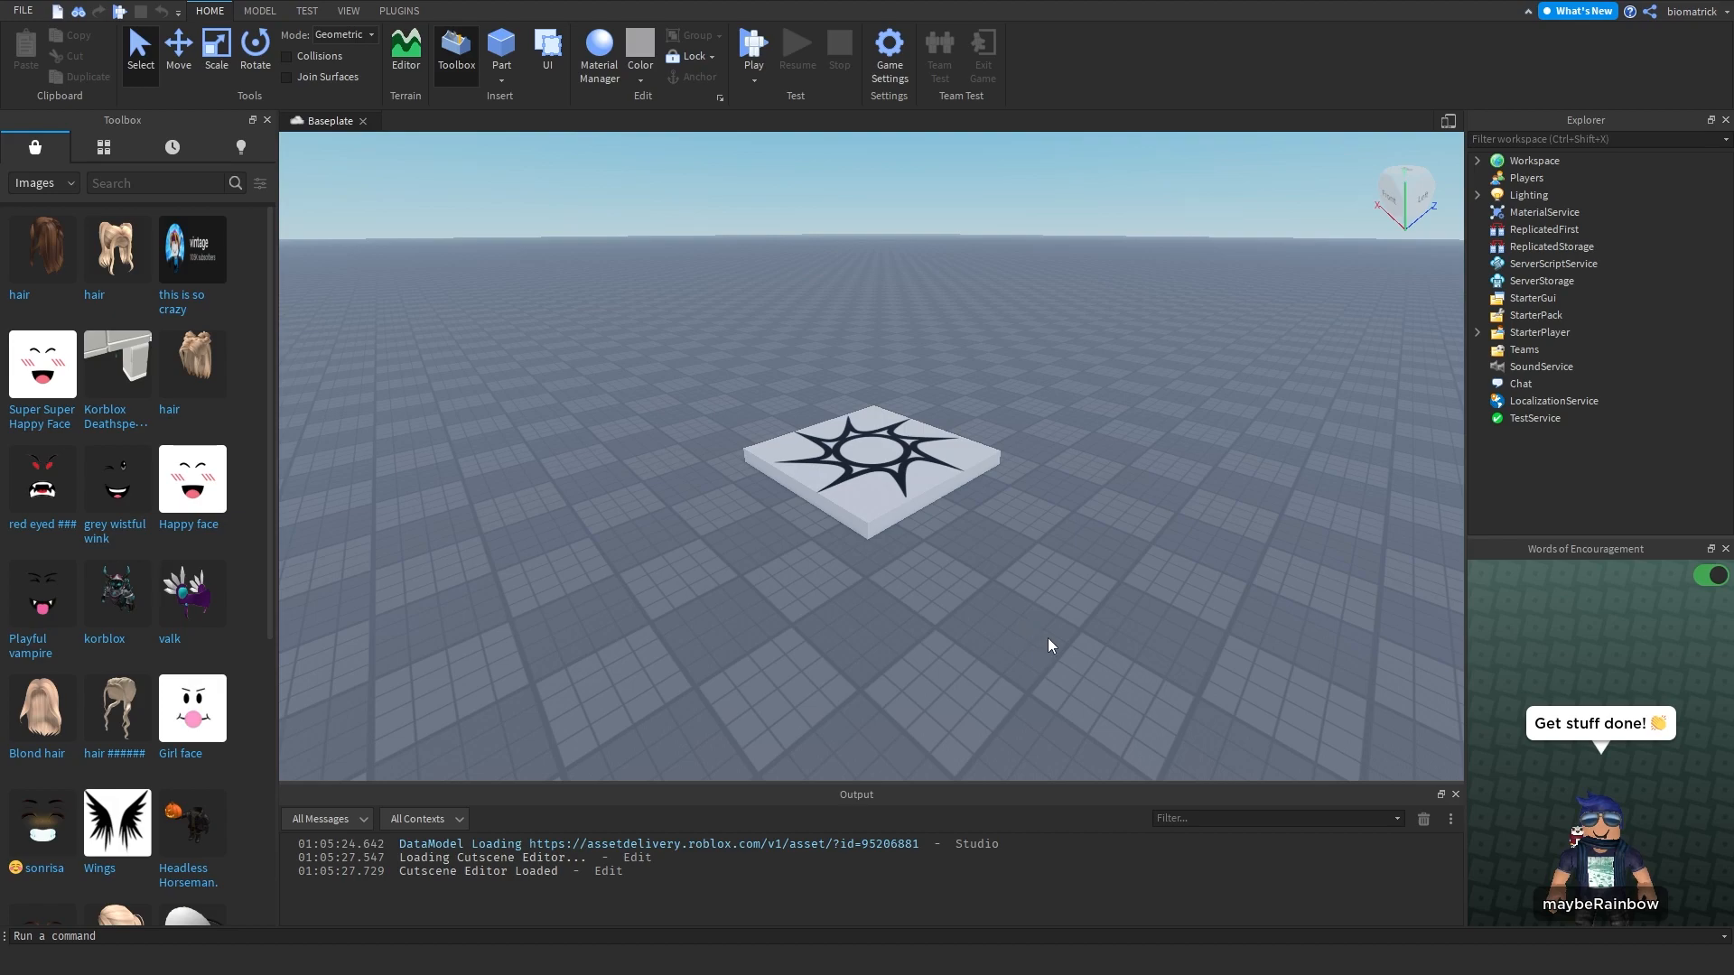
mouse_move(1046, 735)
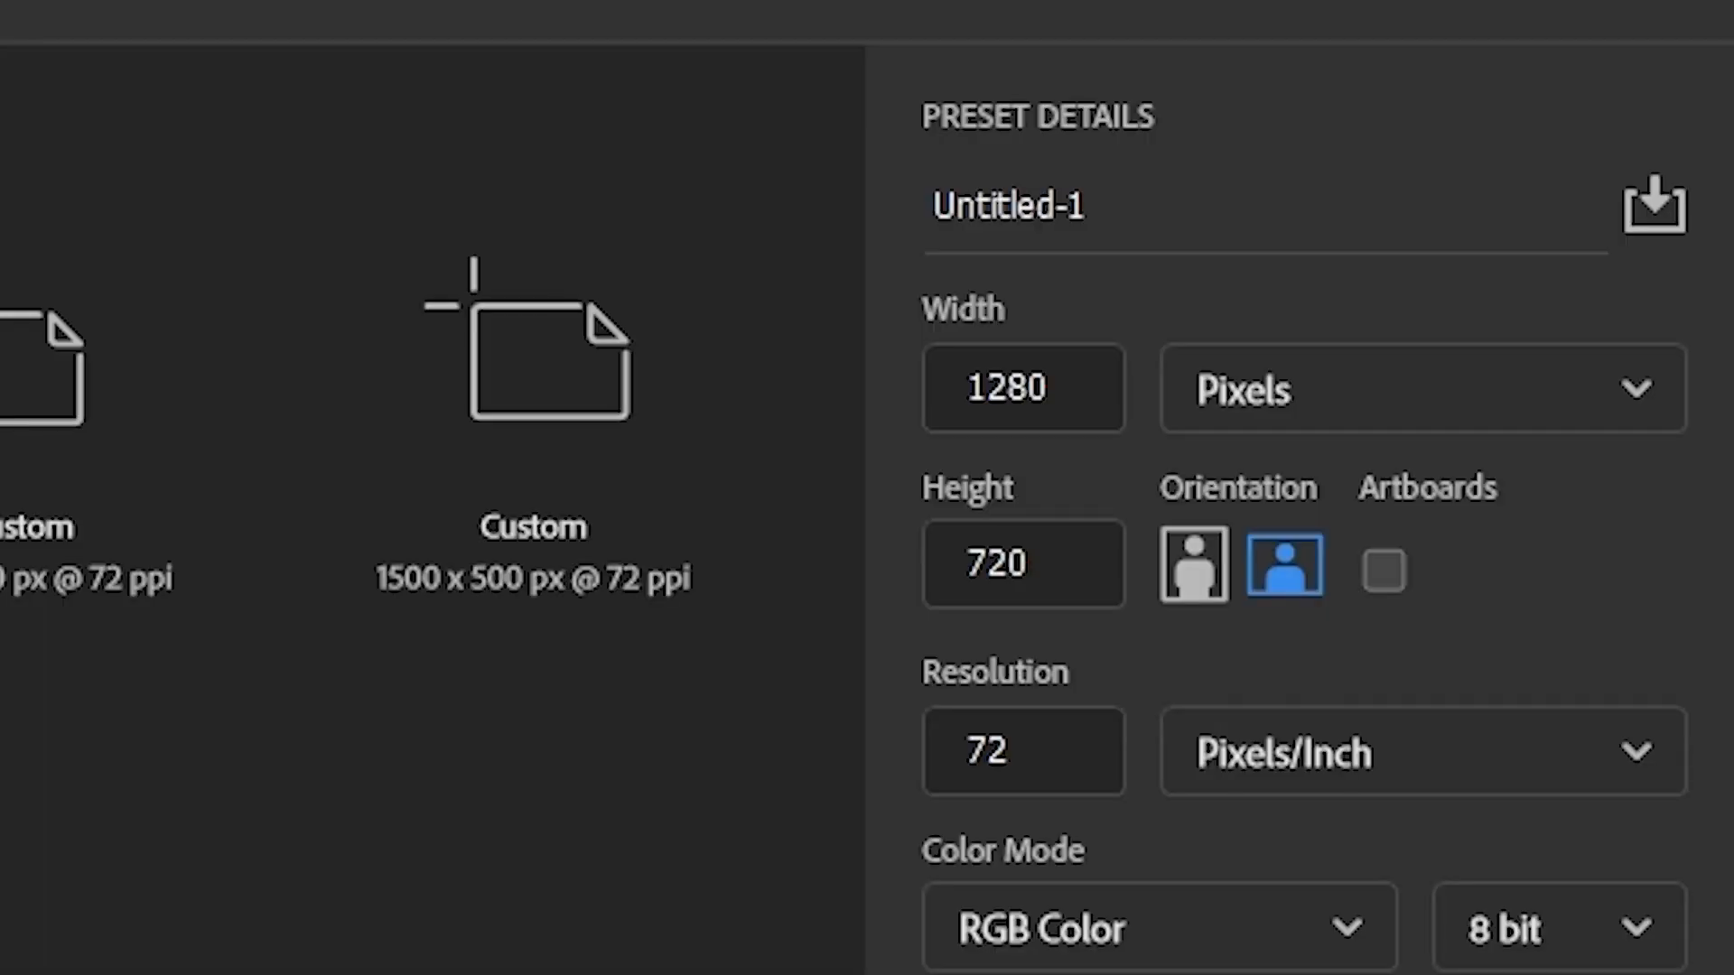
Place the pasted cursor arrow on a dark grey Color Overlay background and erase the CURSOR watermark.
left_click(1192, 566)
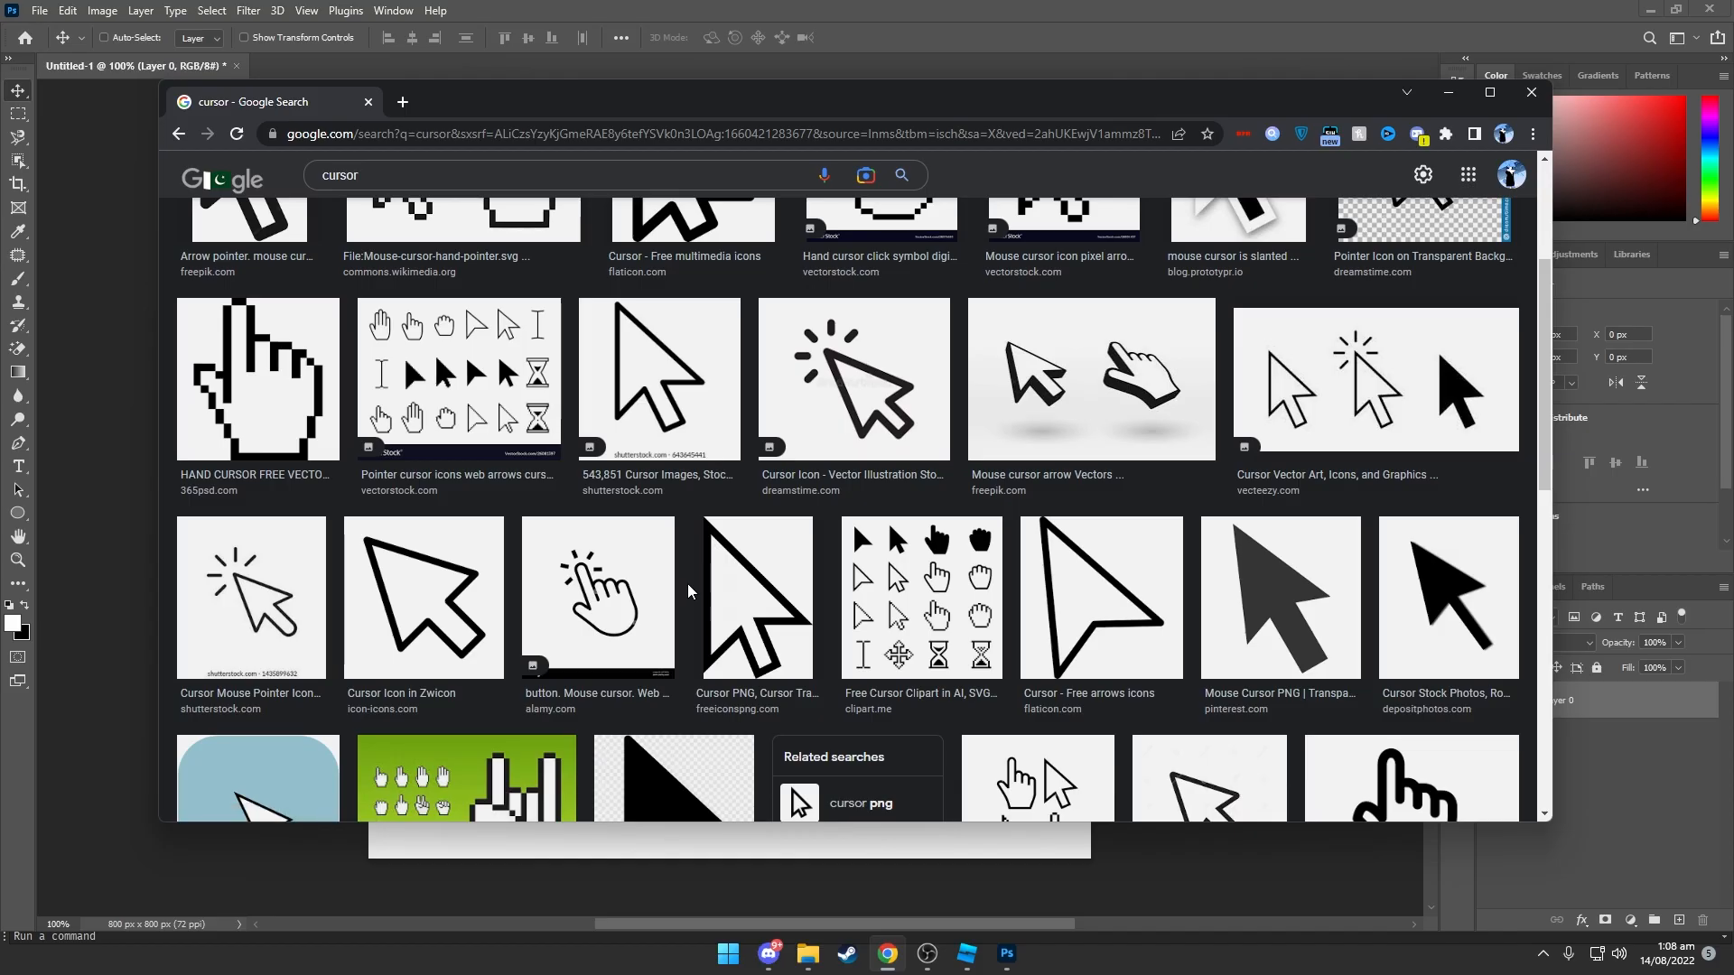
scroll("down", 3)
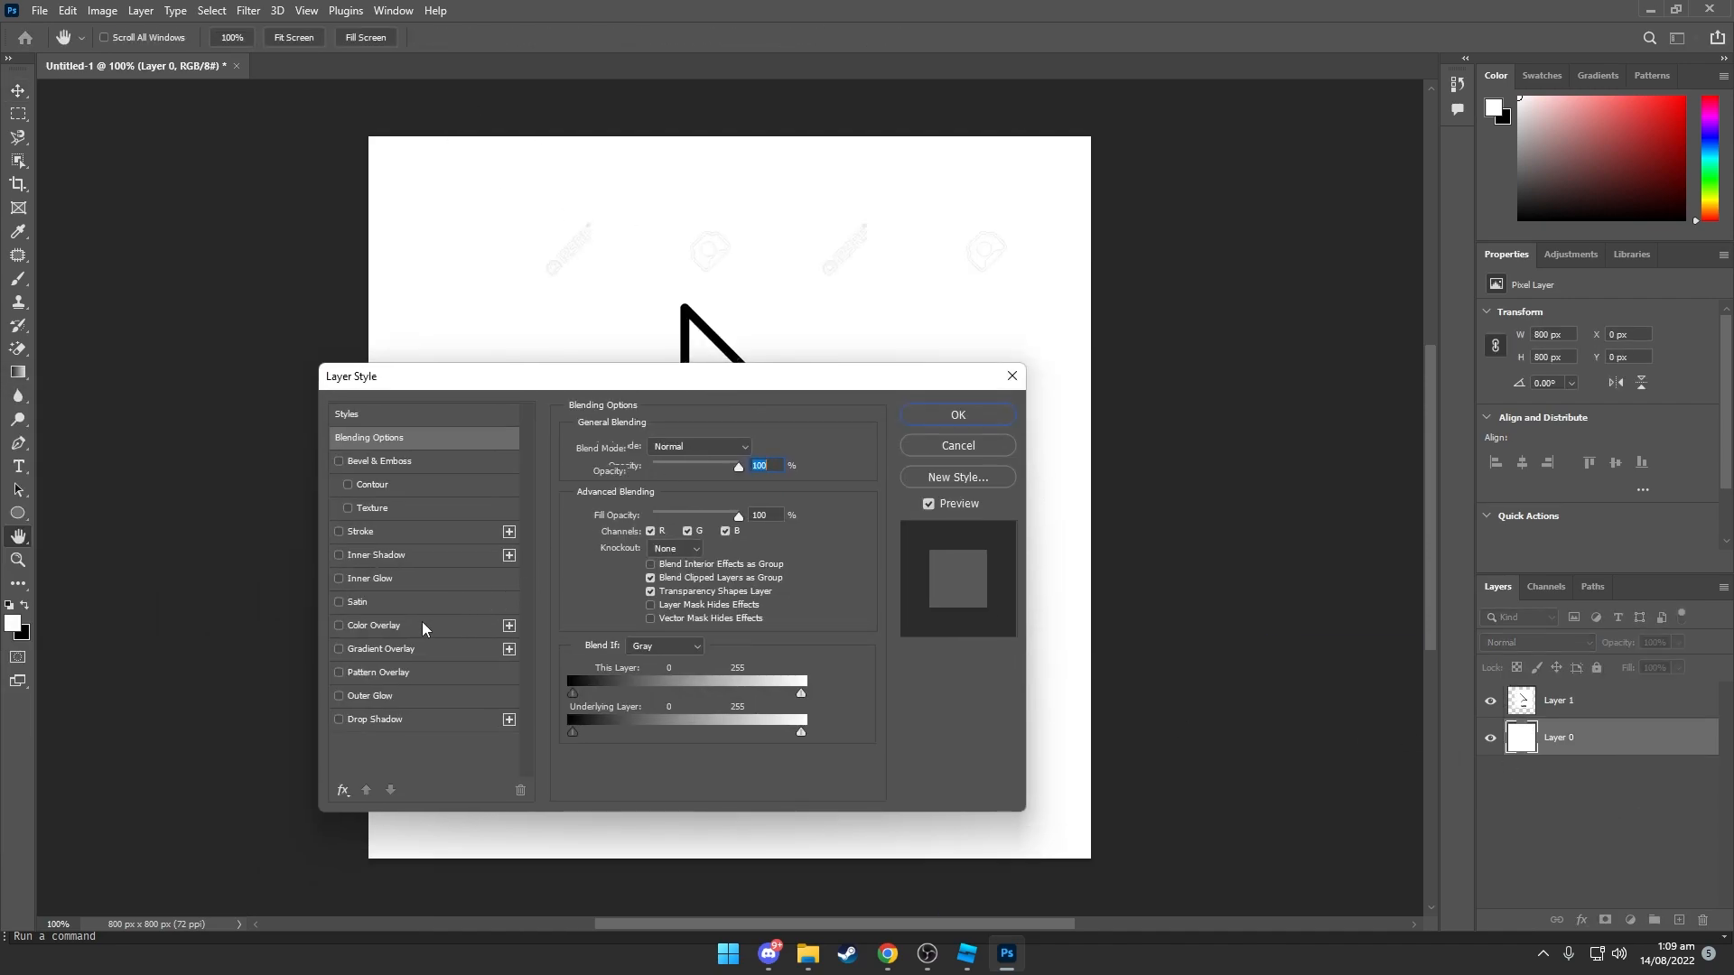
left_click(955, 415)
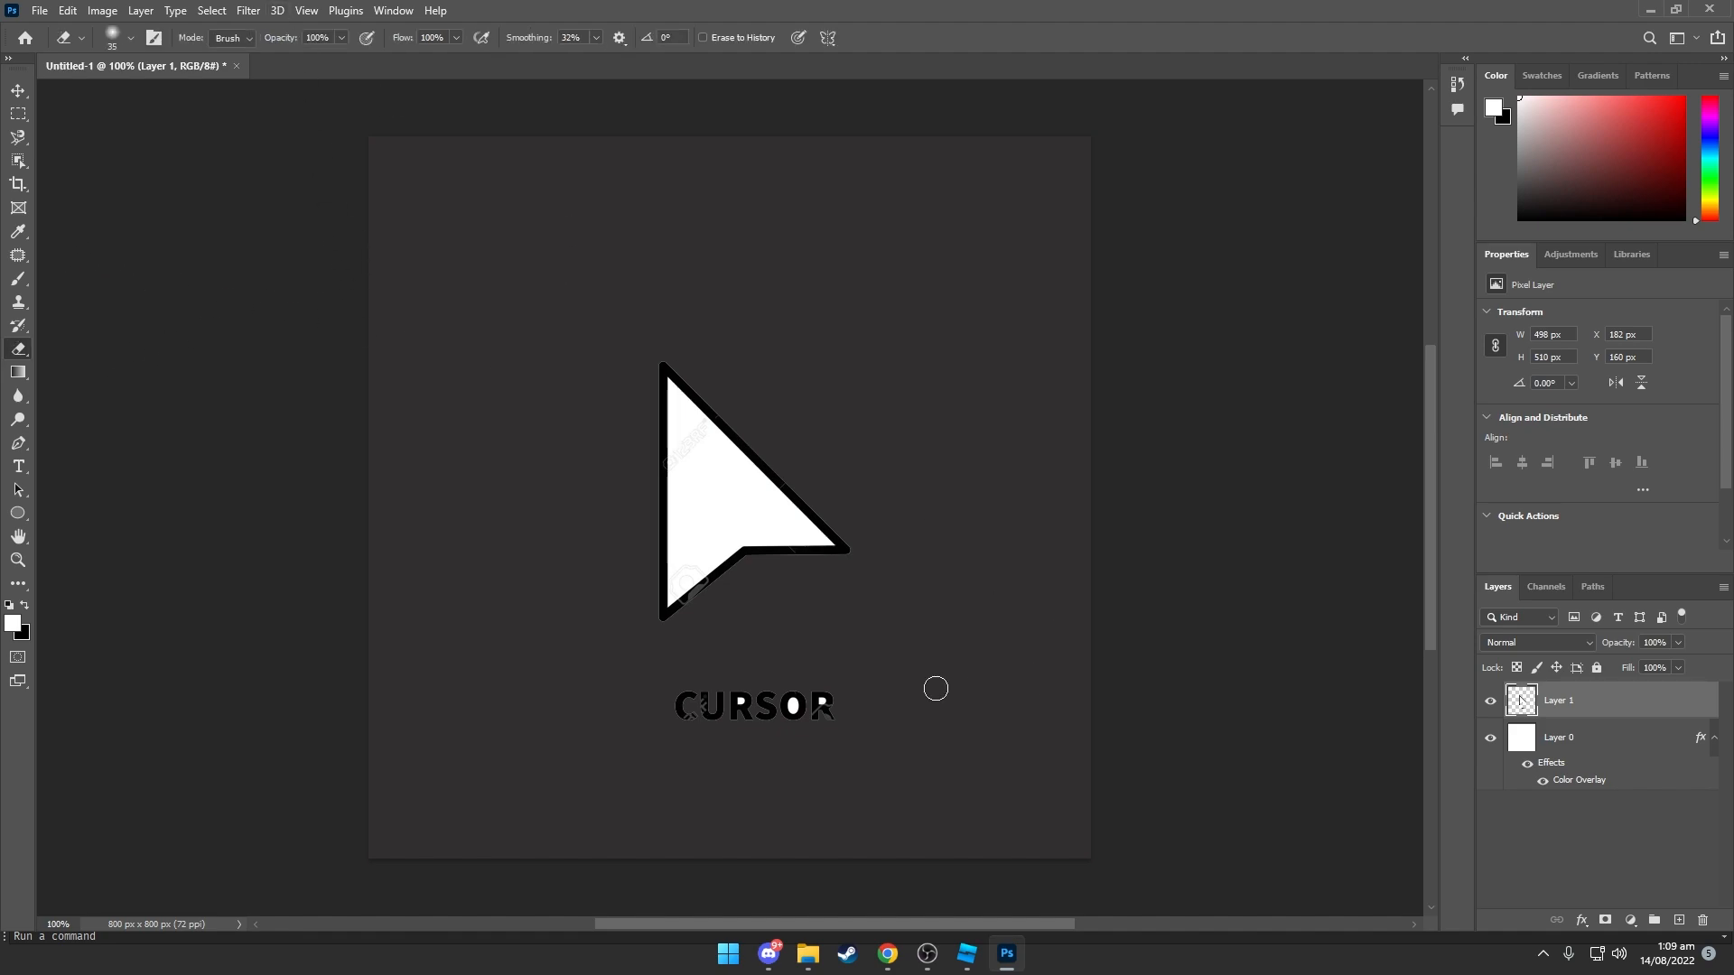
left_click_drag(936, 688, 762, 705)
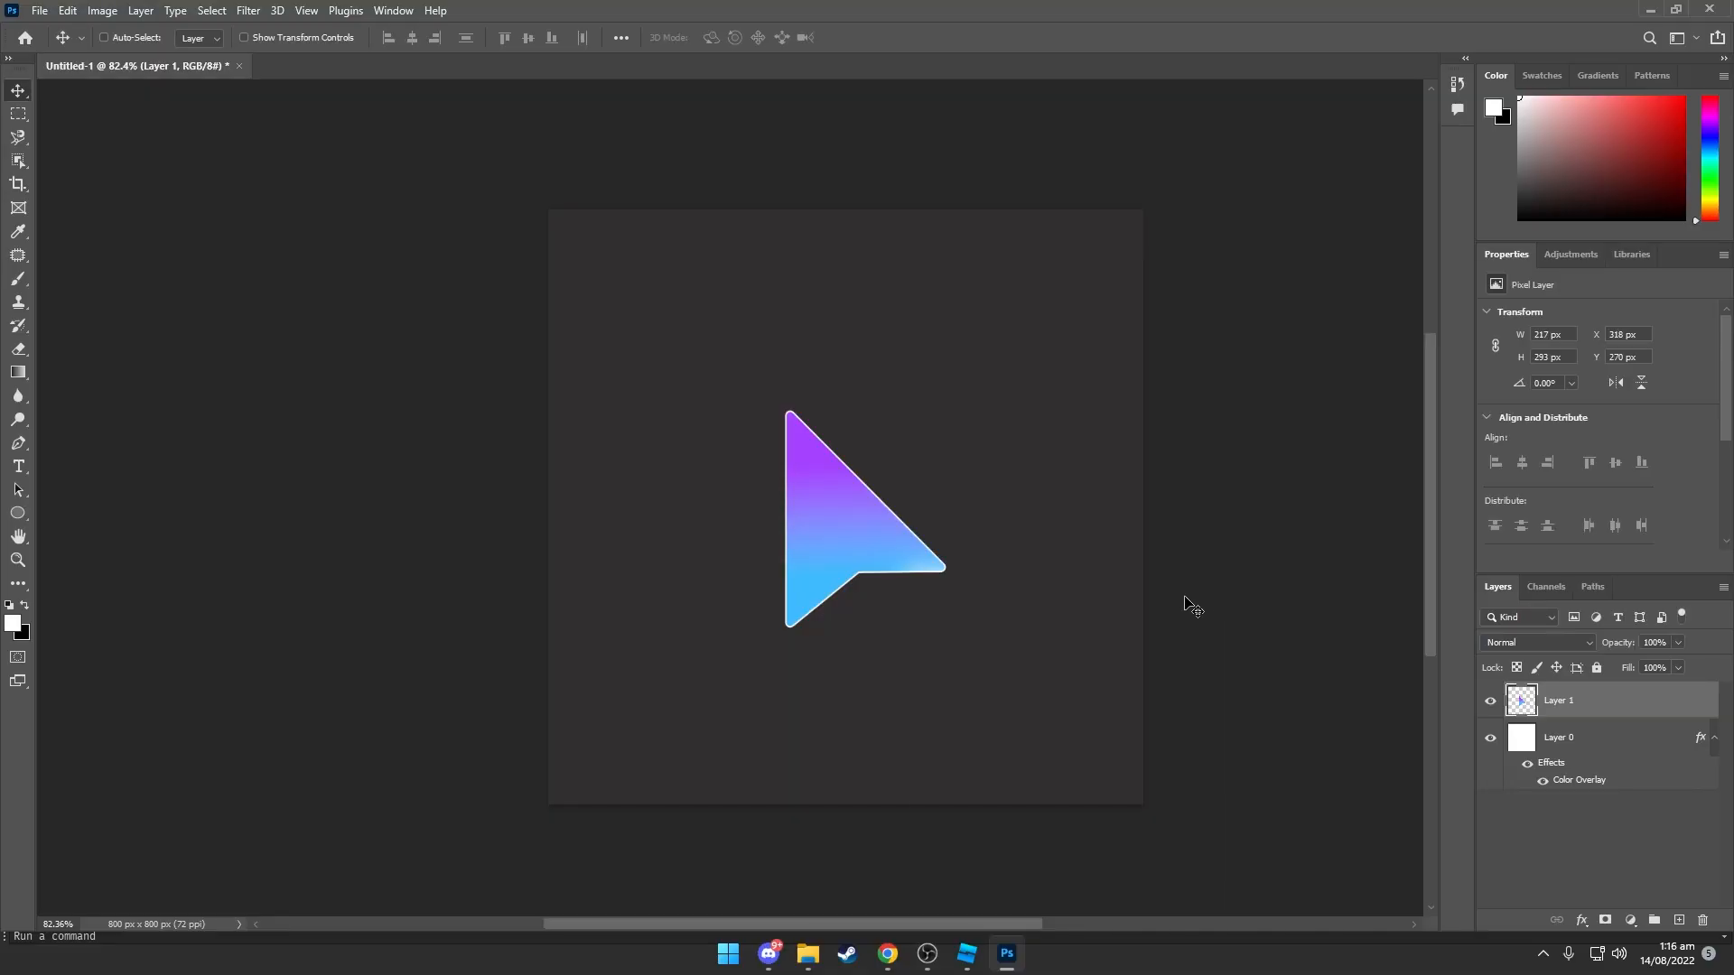
mouse_move(1230, 612)
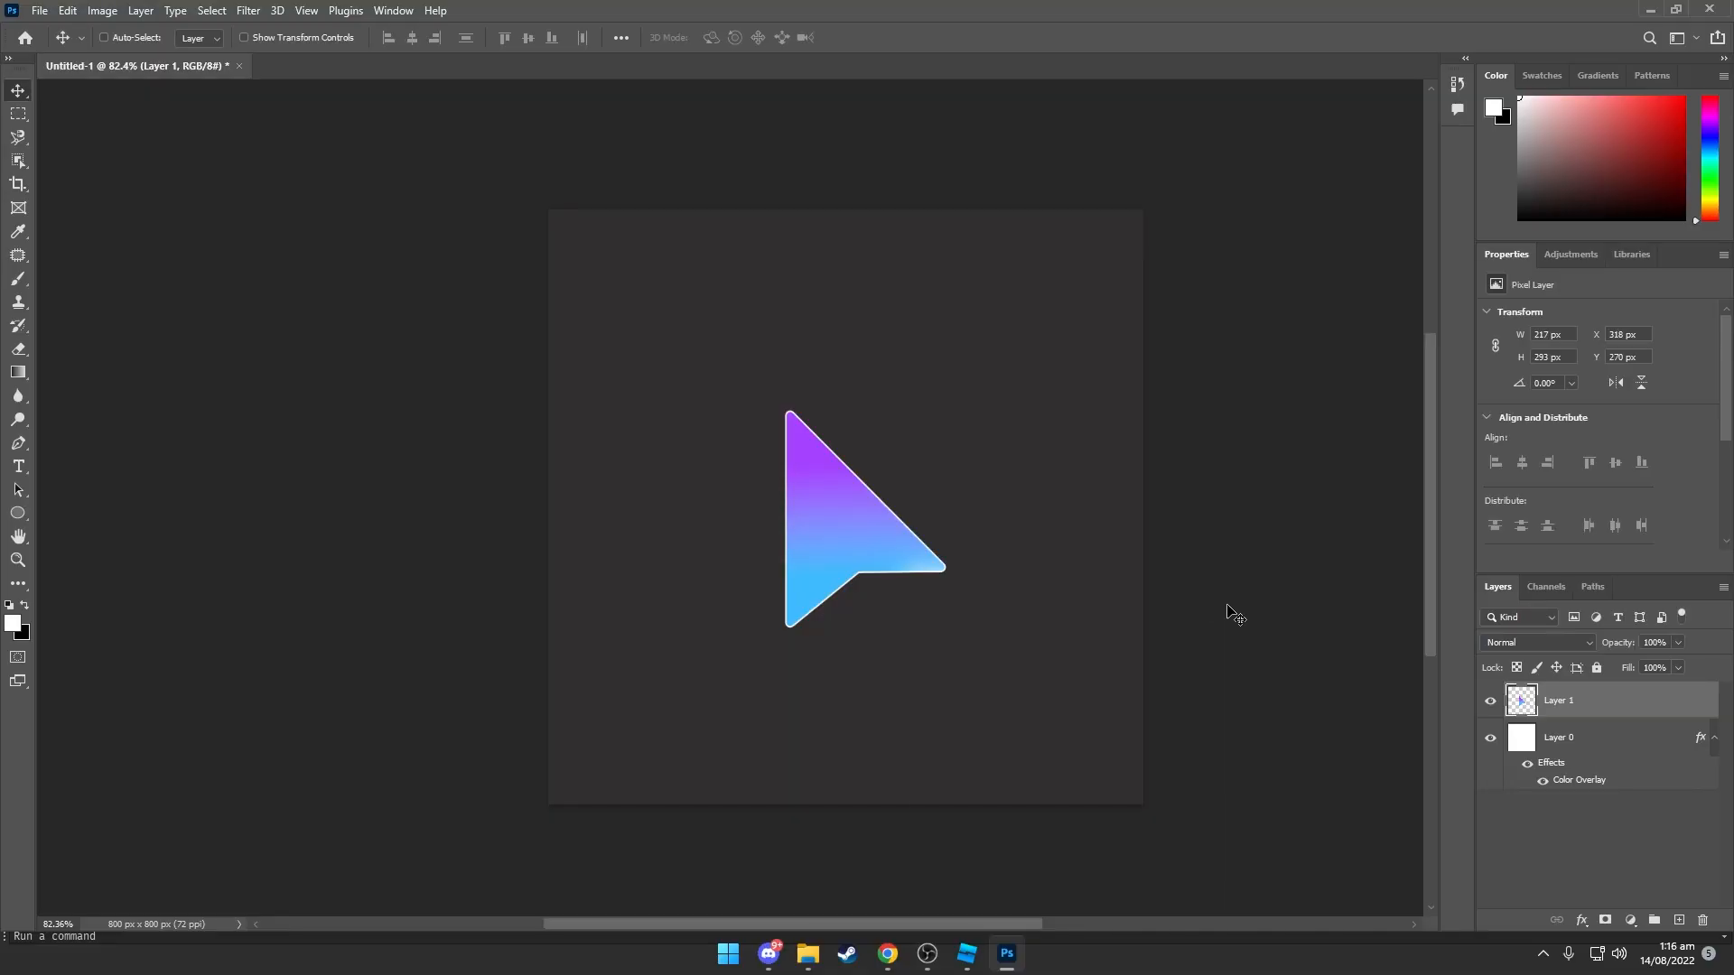
mouse_move(1008, 336)
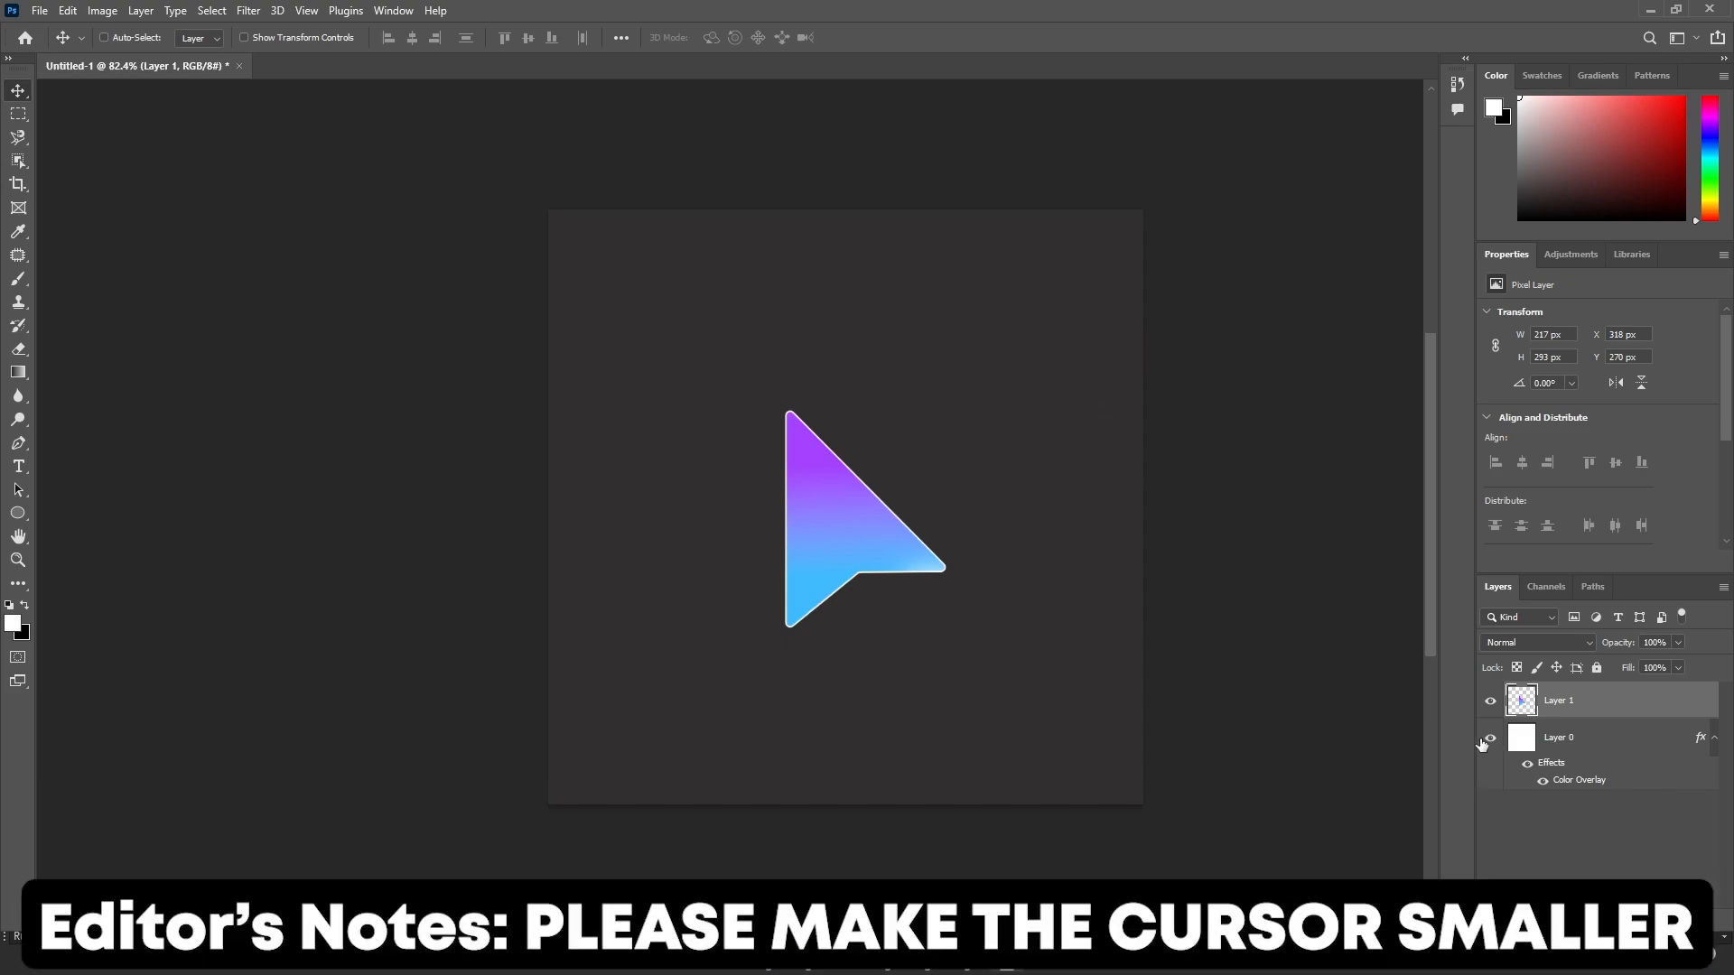
Hide the dark background layer and Quick Export the gradient arrow as a transparent PNG.
left_click(1490, 737)
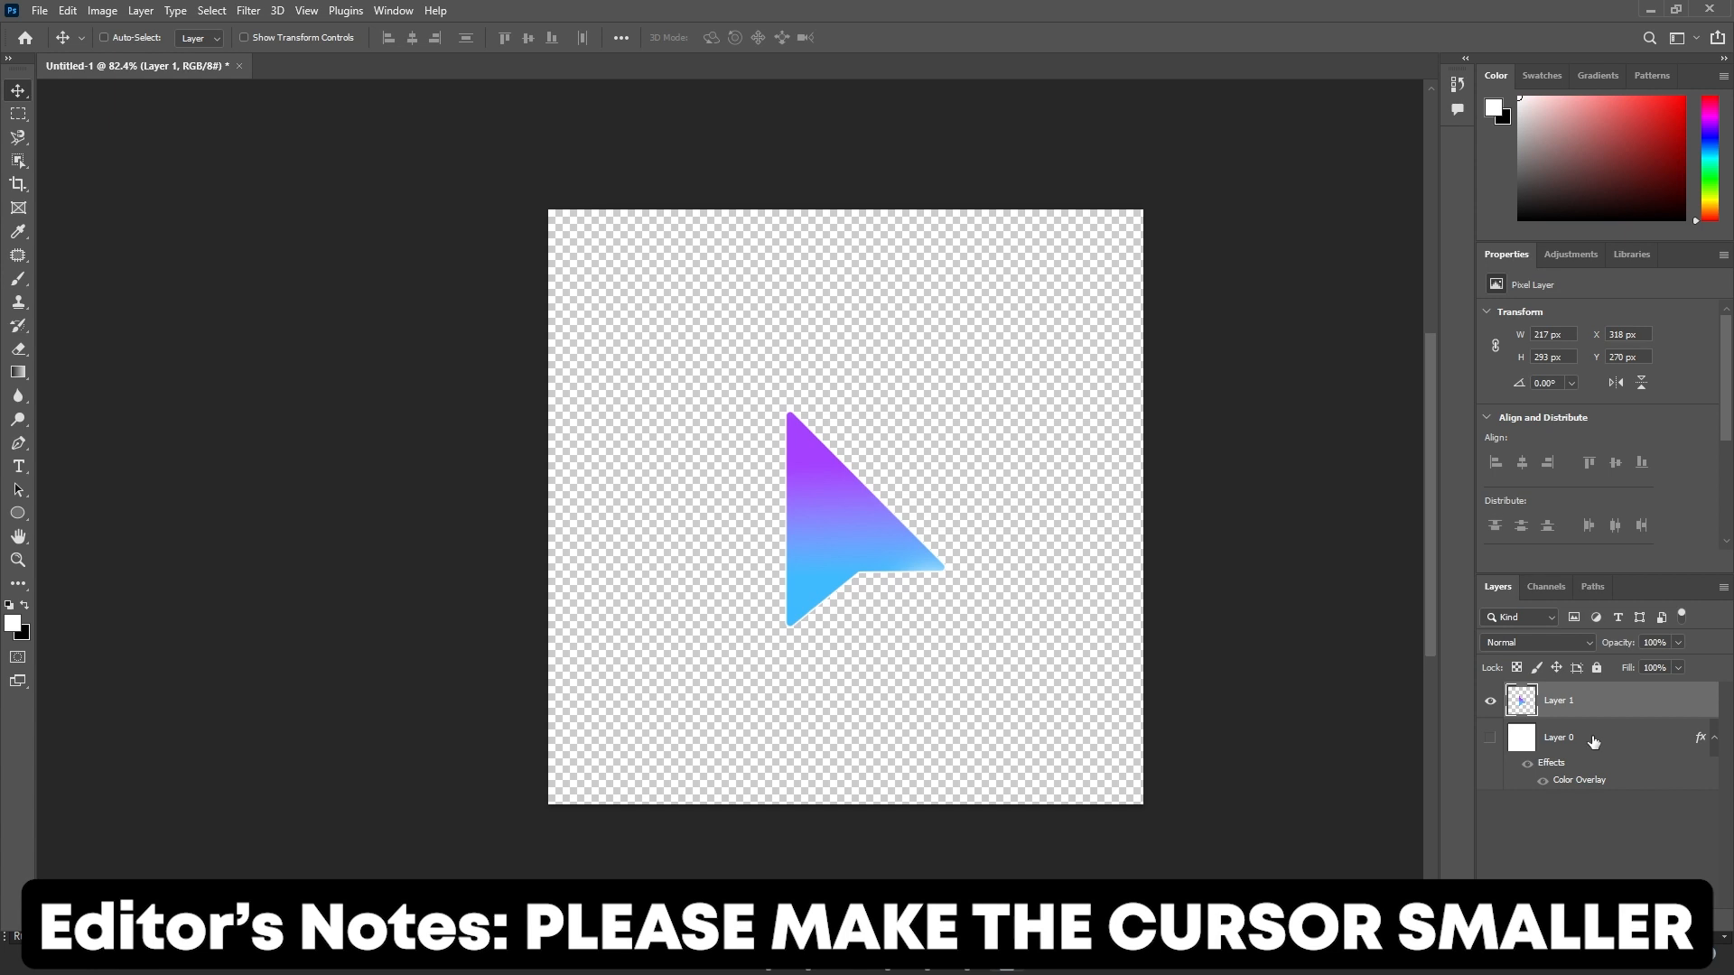
mouse_move(907, 338)
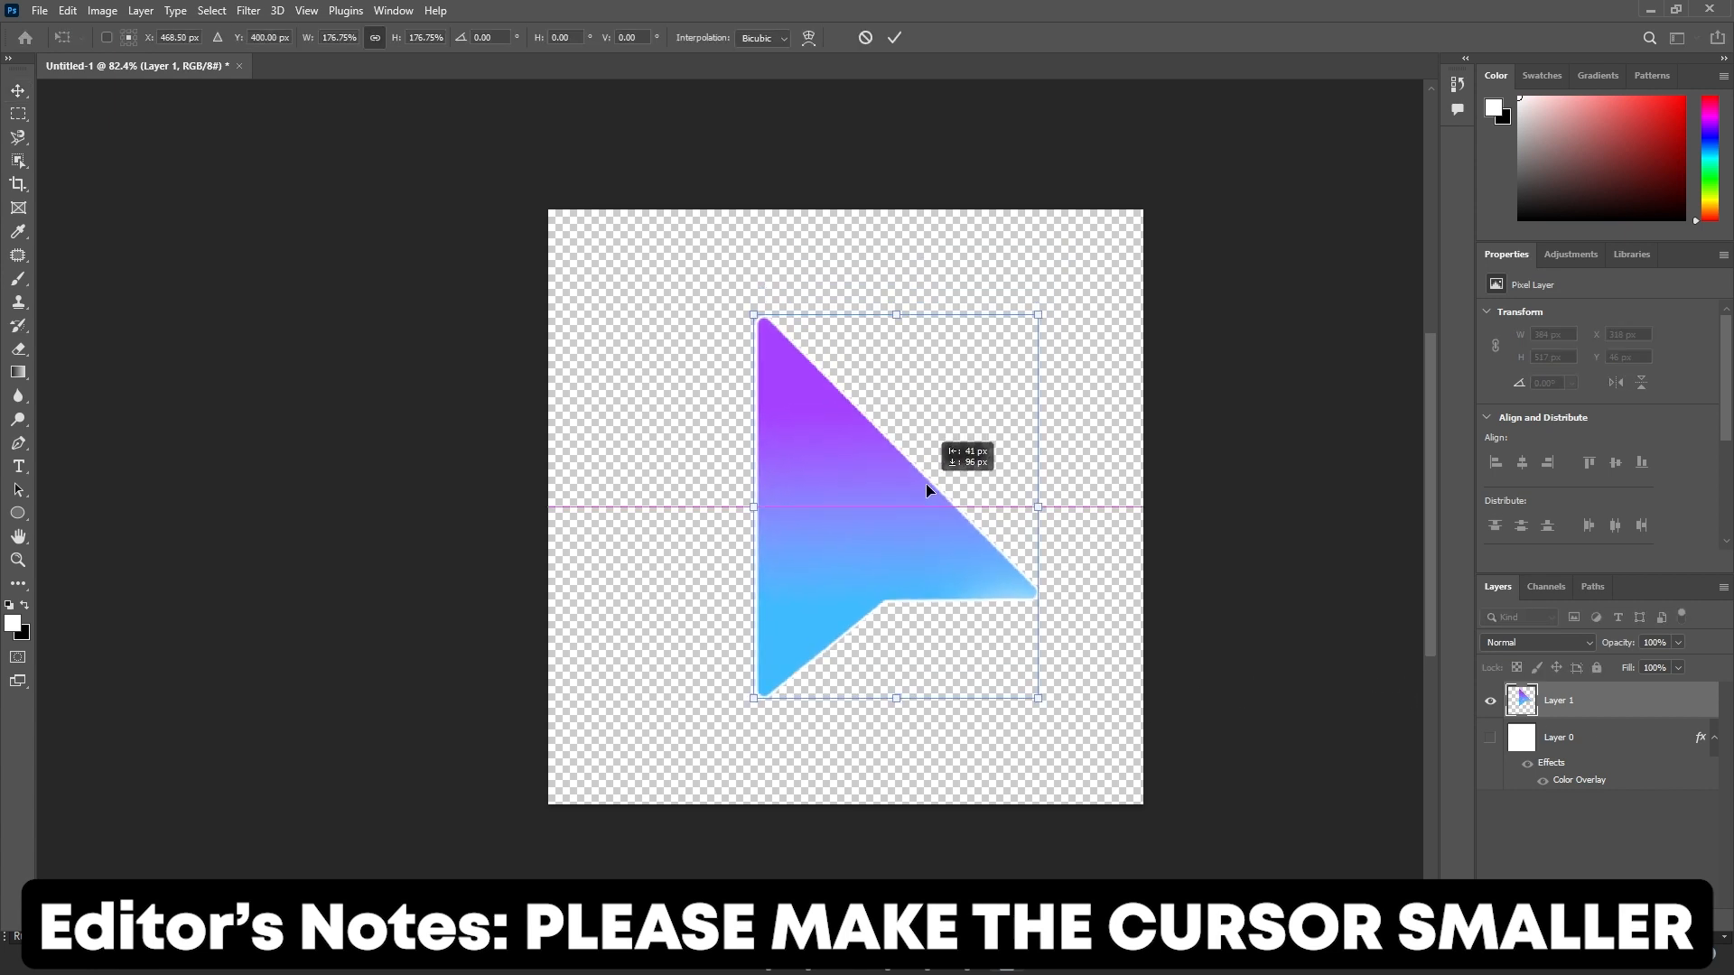
left_click(38, 11)
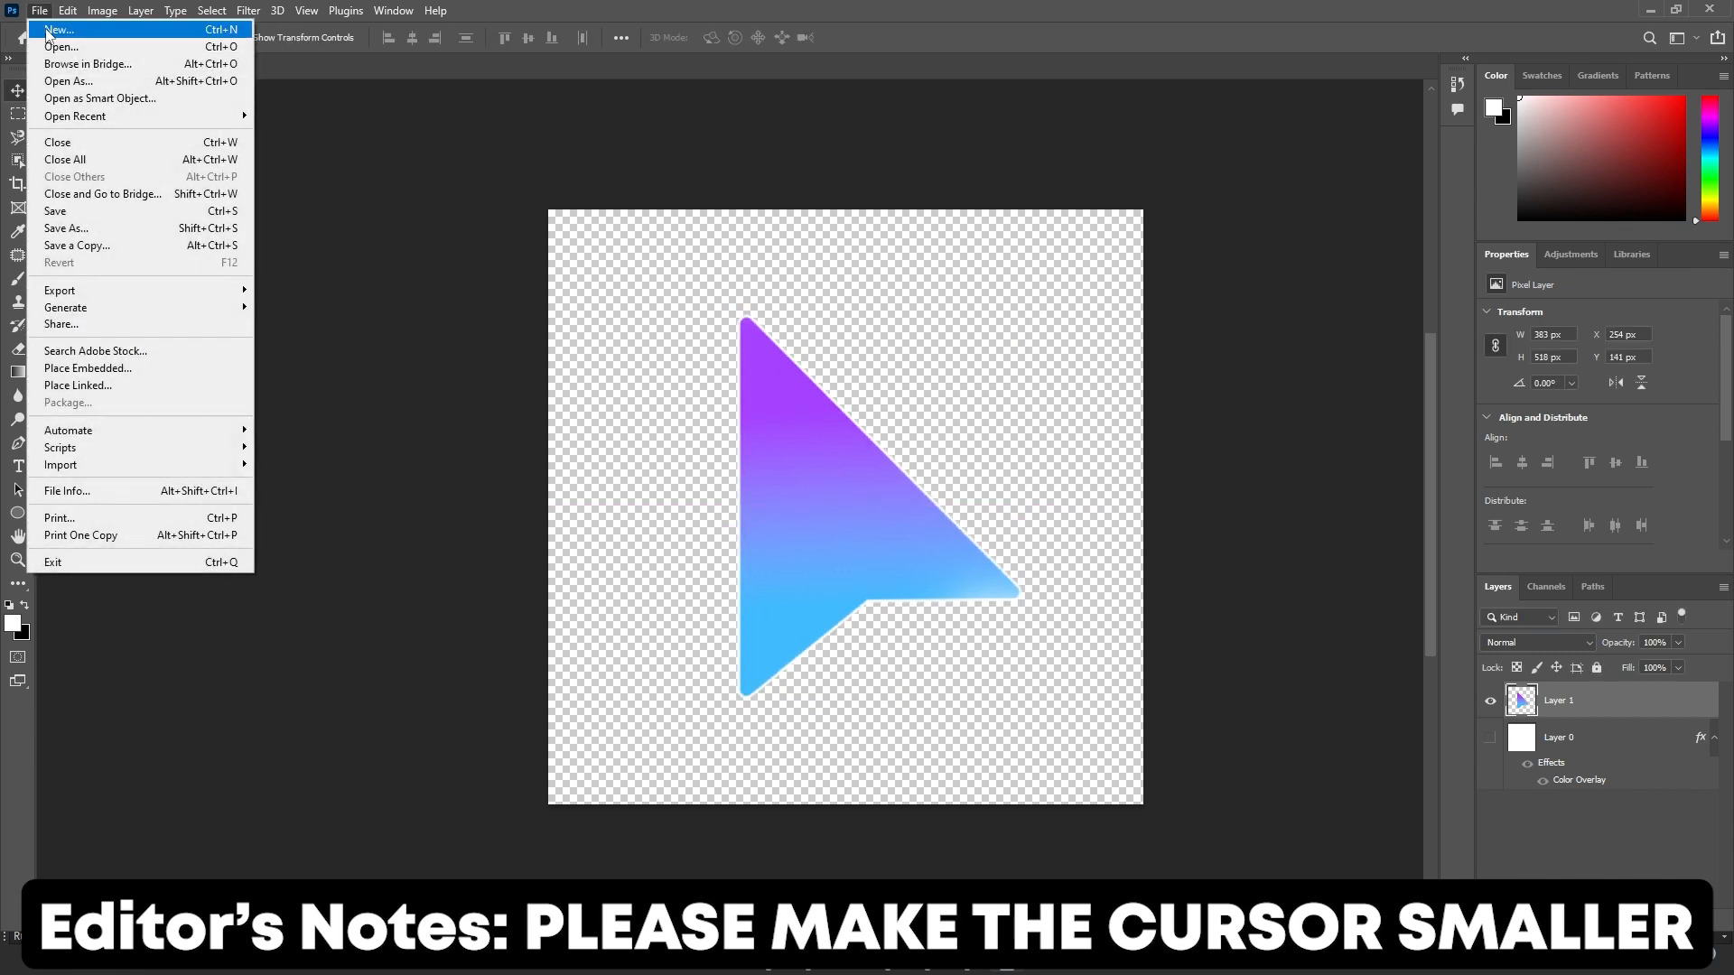
left_click(60, 289)
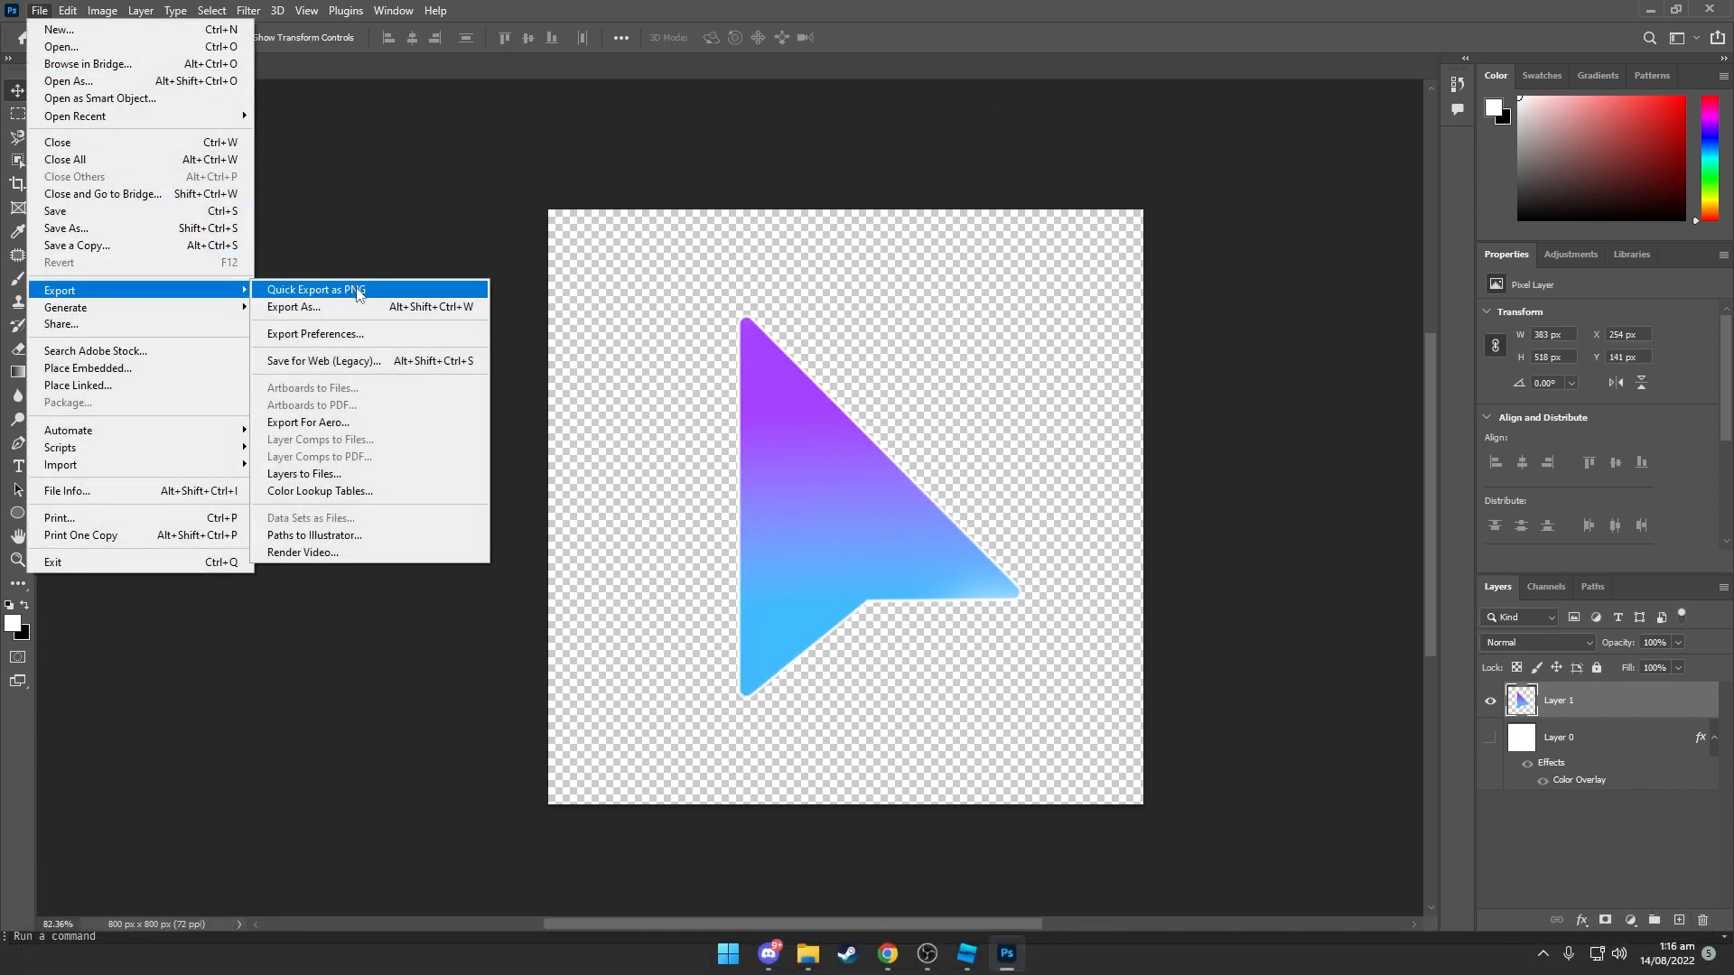
left_click(907, 959)
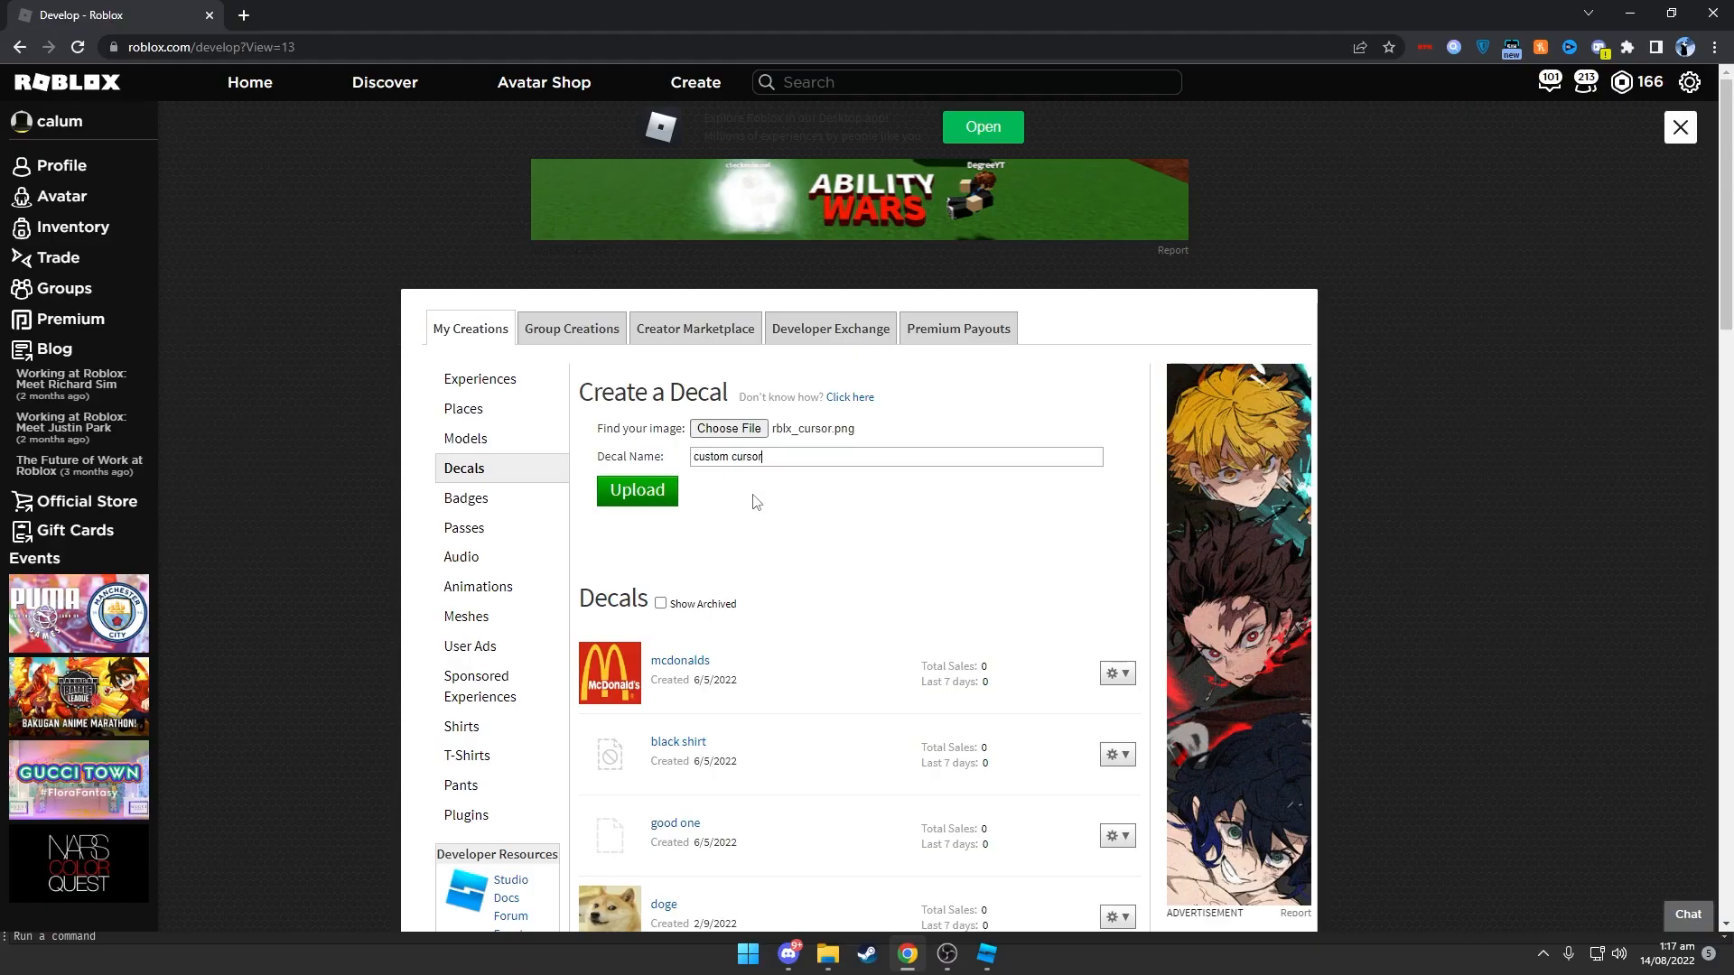
mouse_move(708, 516)
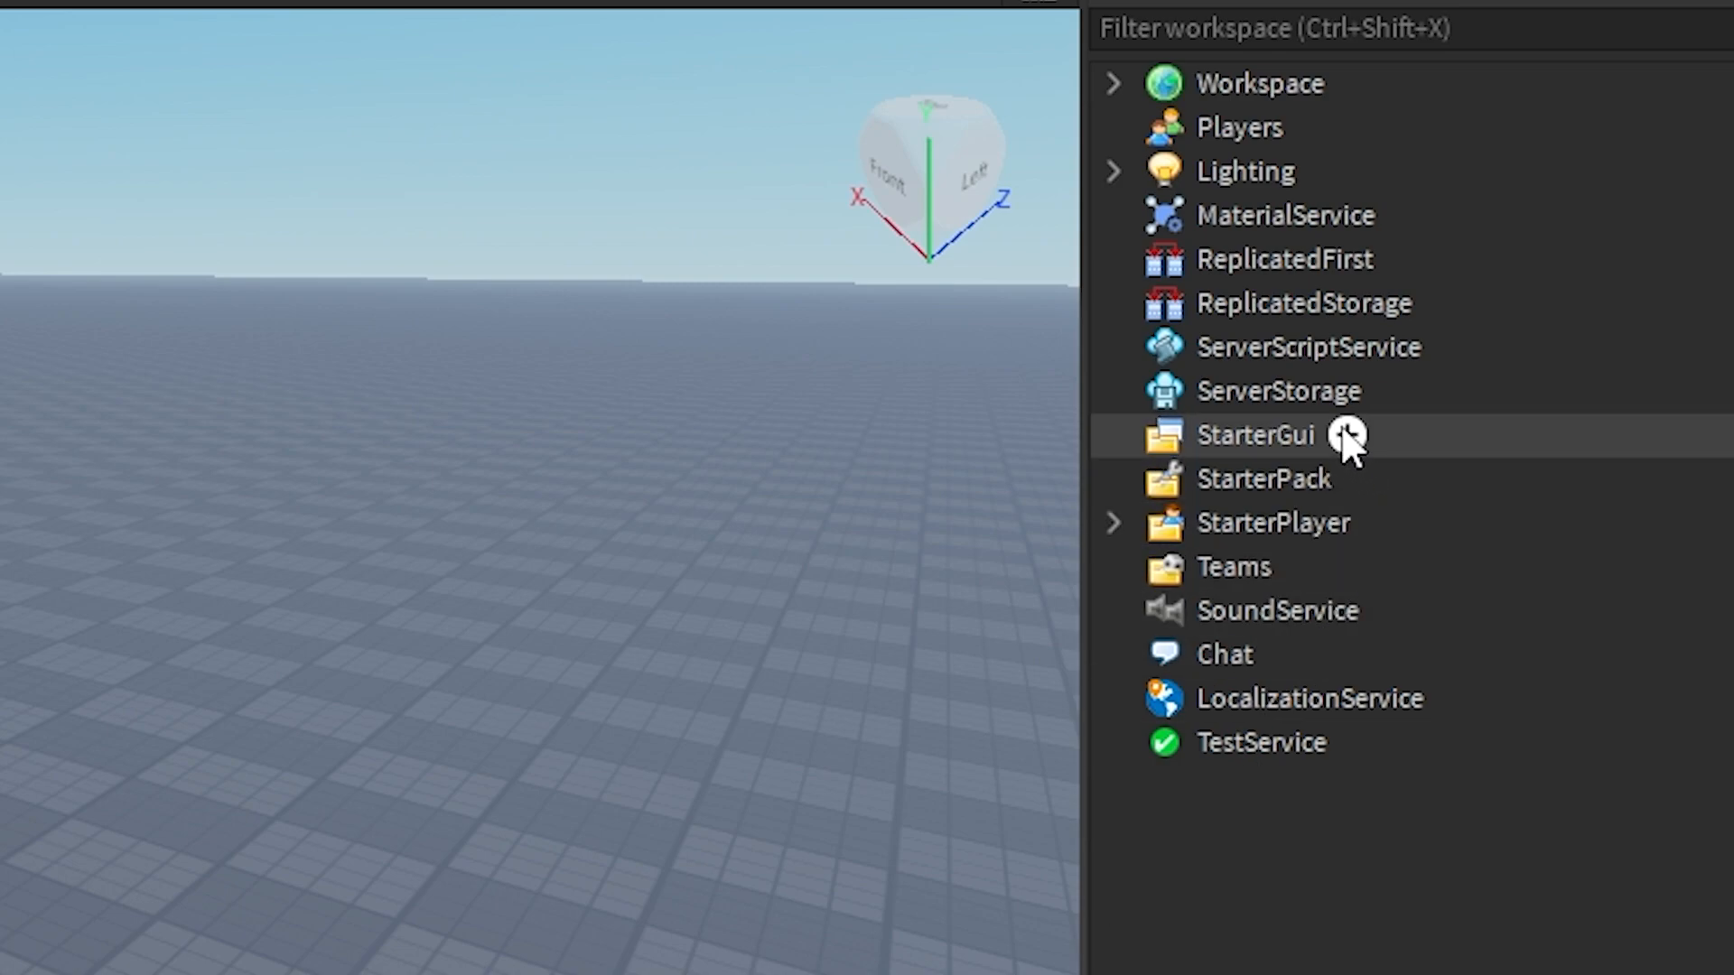
Insert a LocalScript under StarterGui and copy the 'custom cursor' image's asset ID from My Images.
left_click(1343, 433)
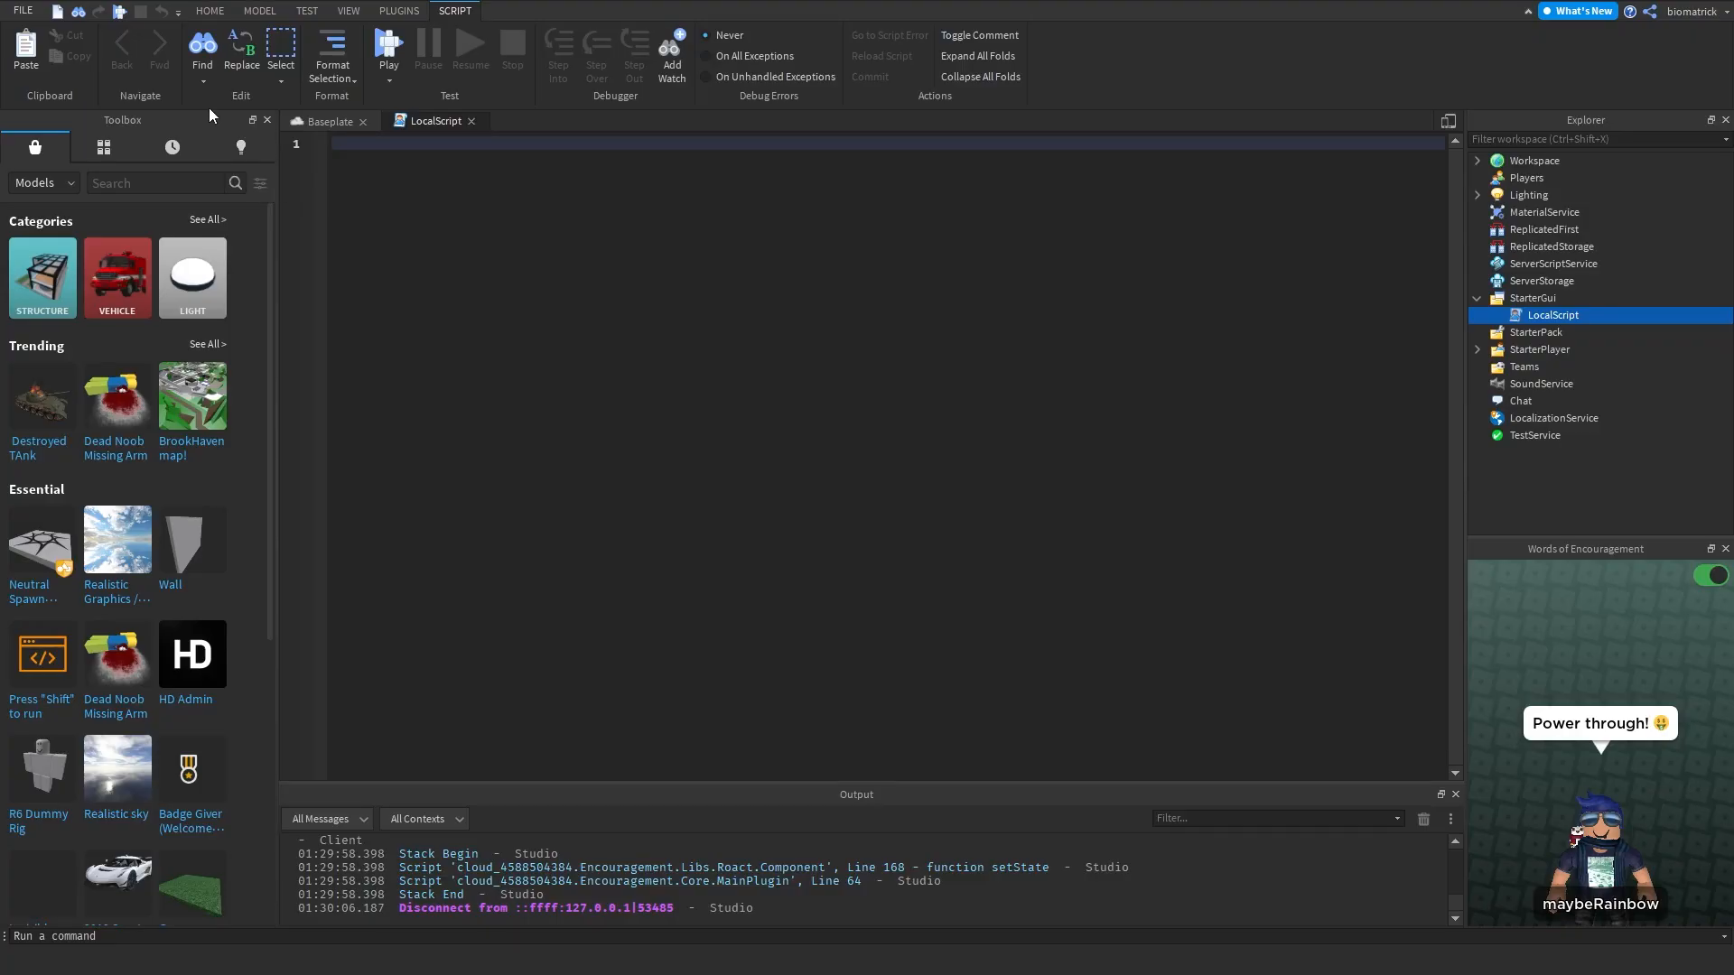
mouse_move(102, 130)
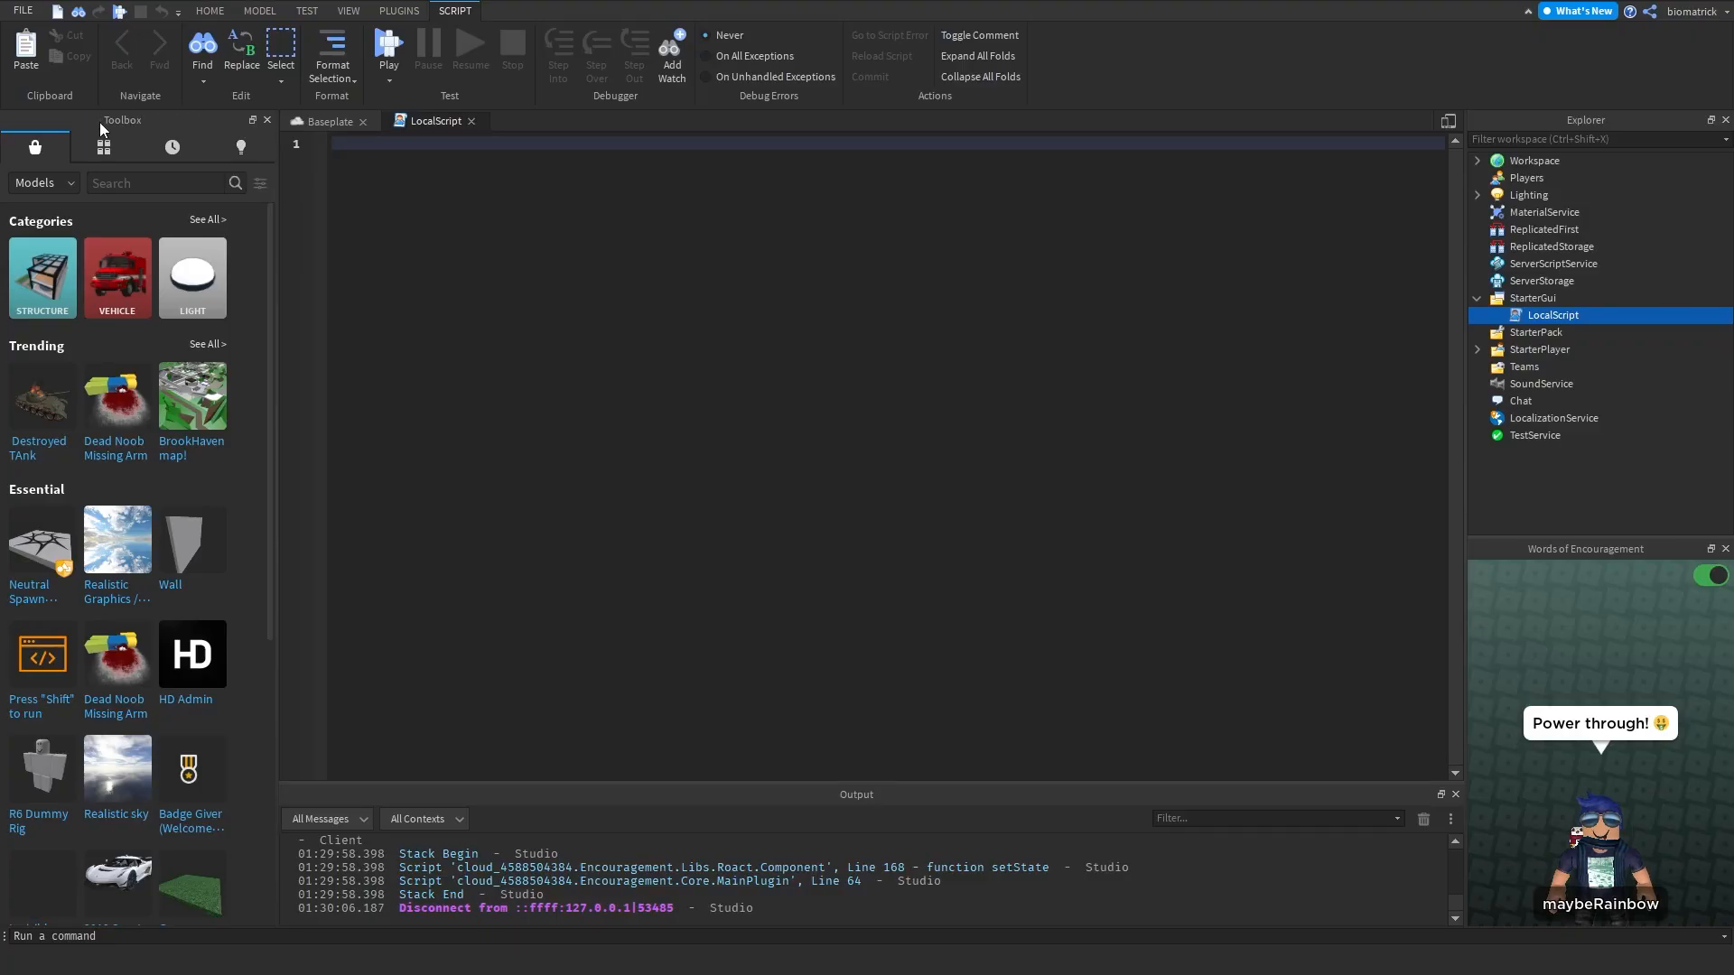
left_click(347, 11)
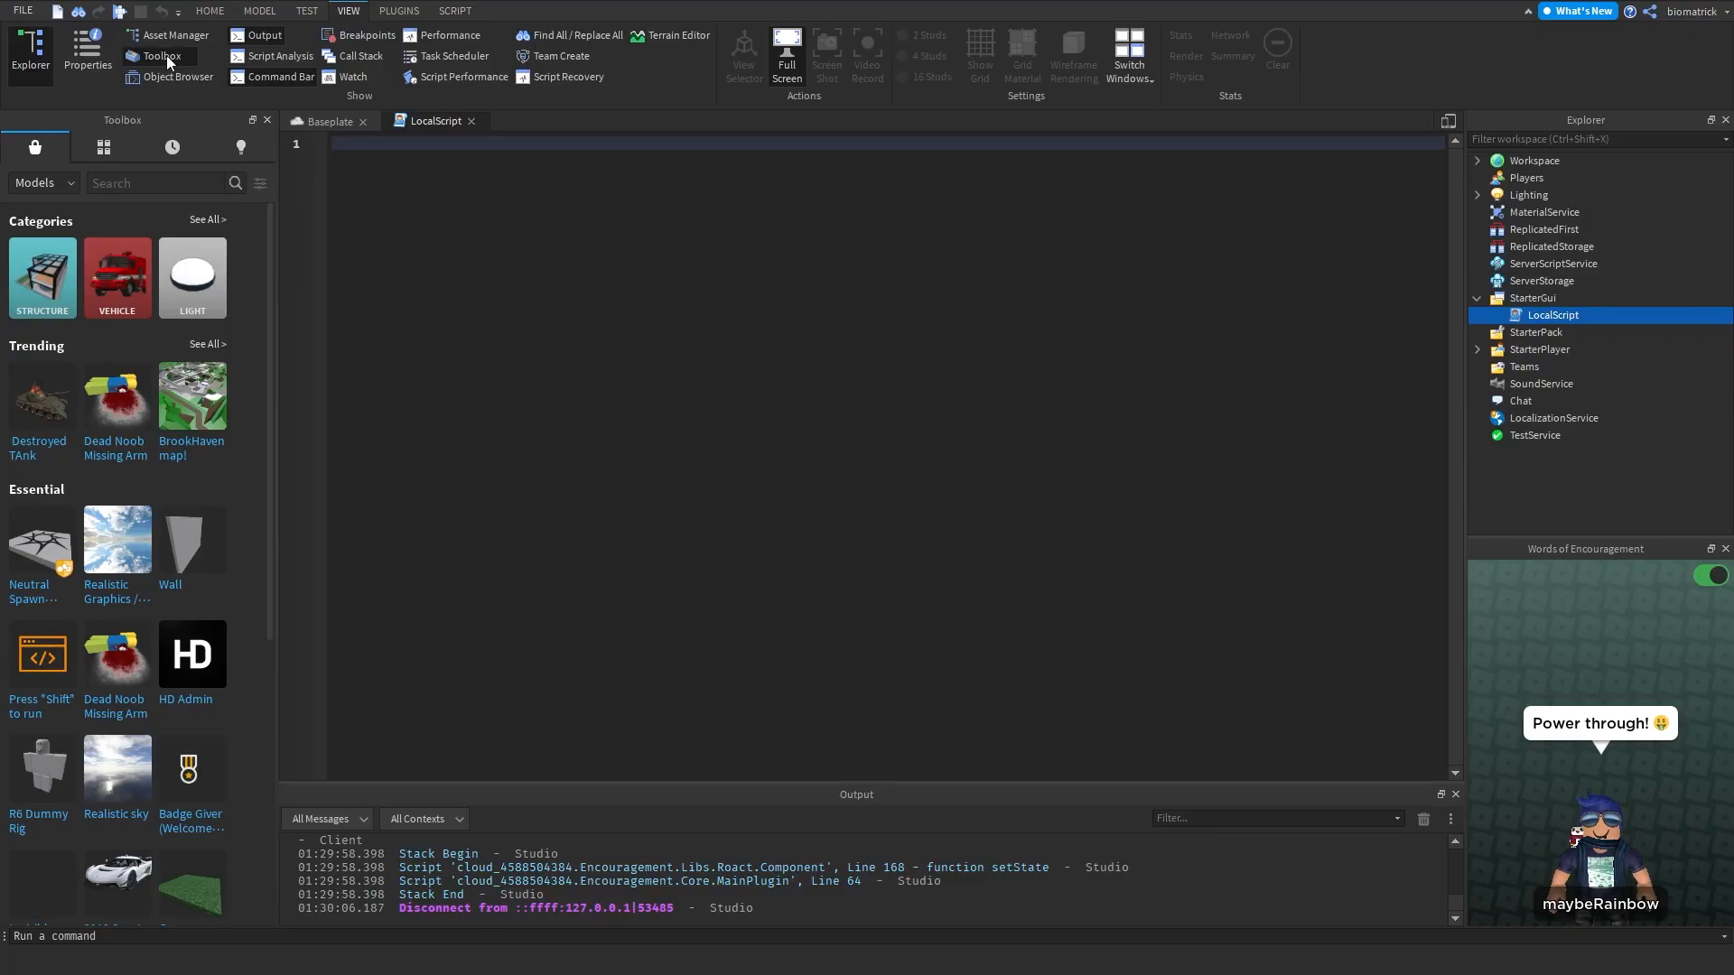
mouse_move(103, 147)
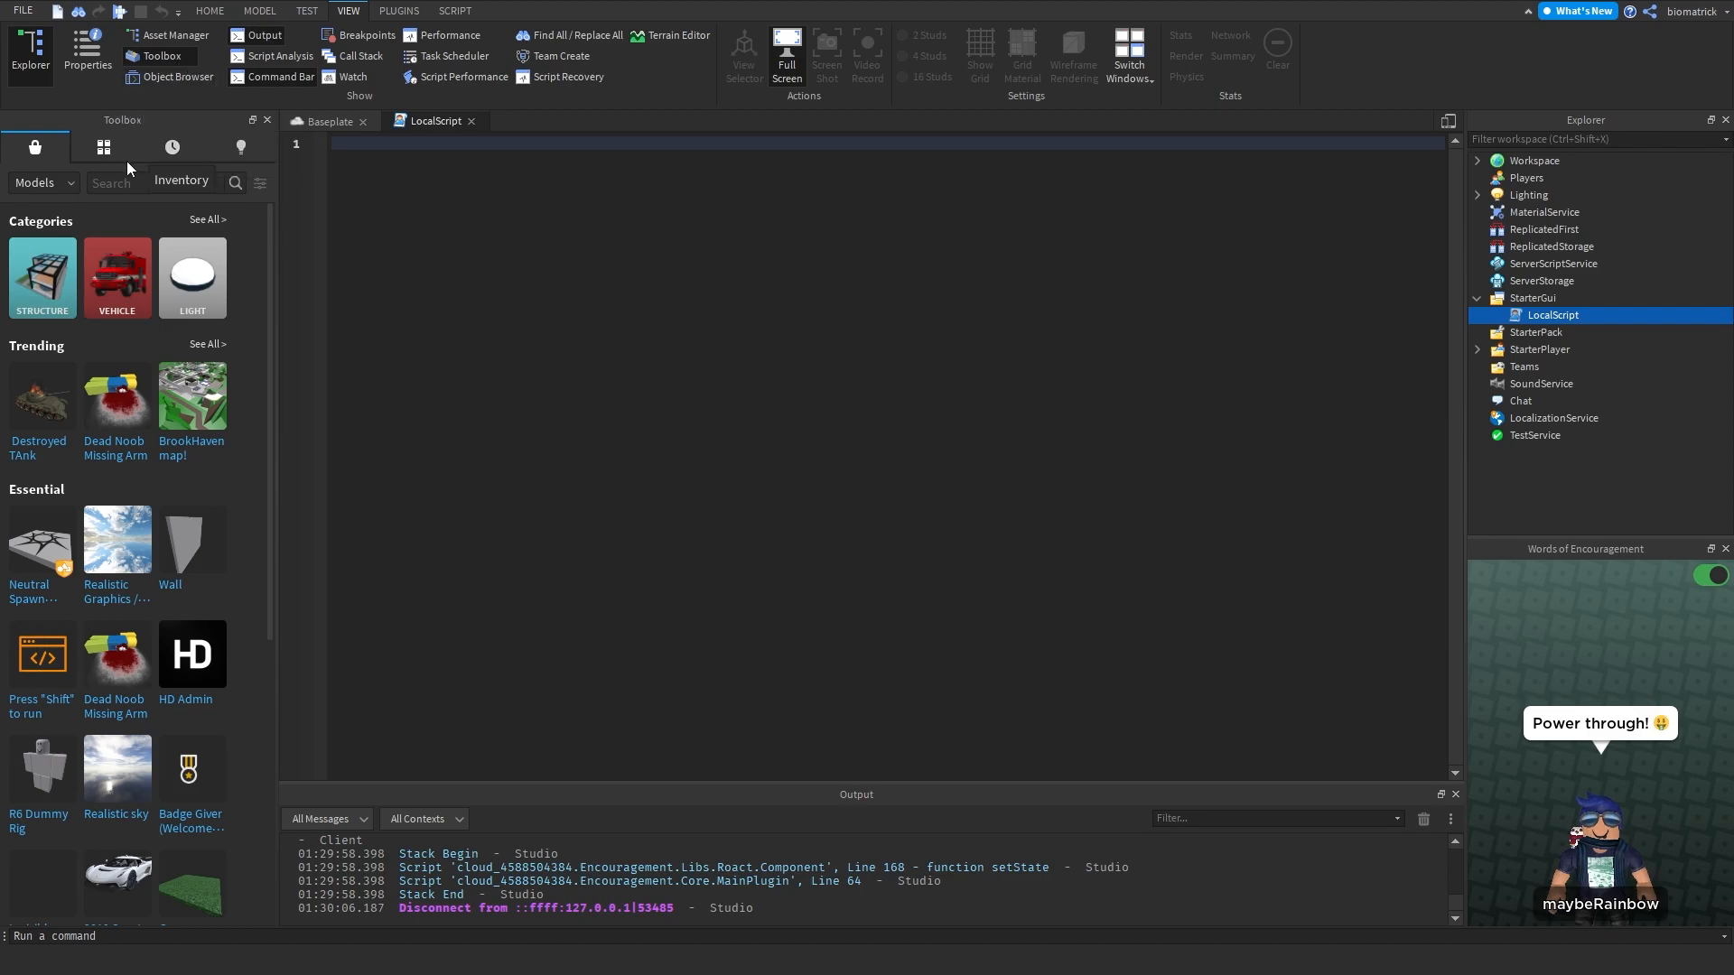
left_click(103, 147)
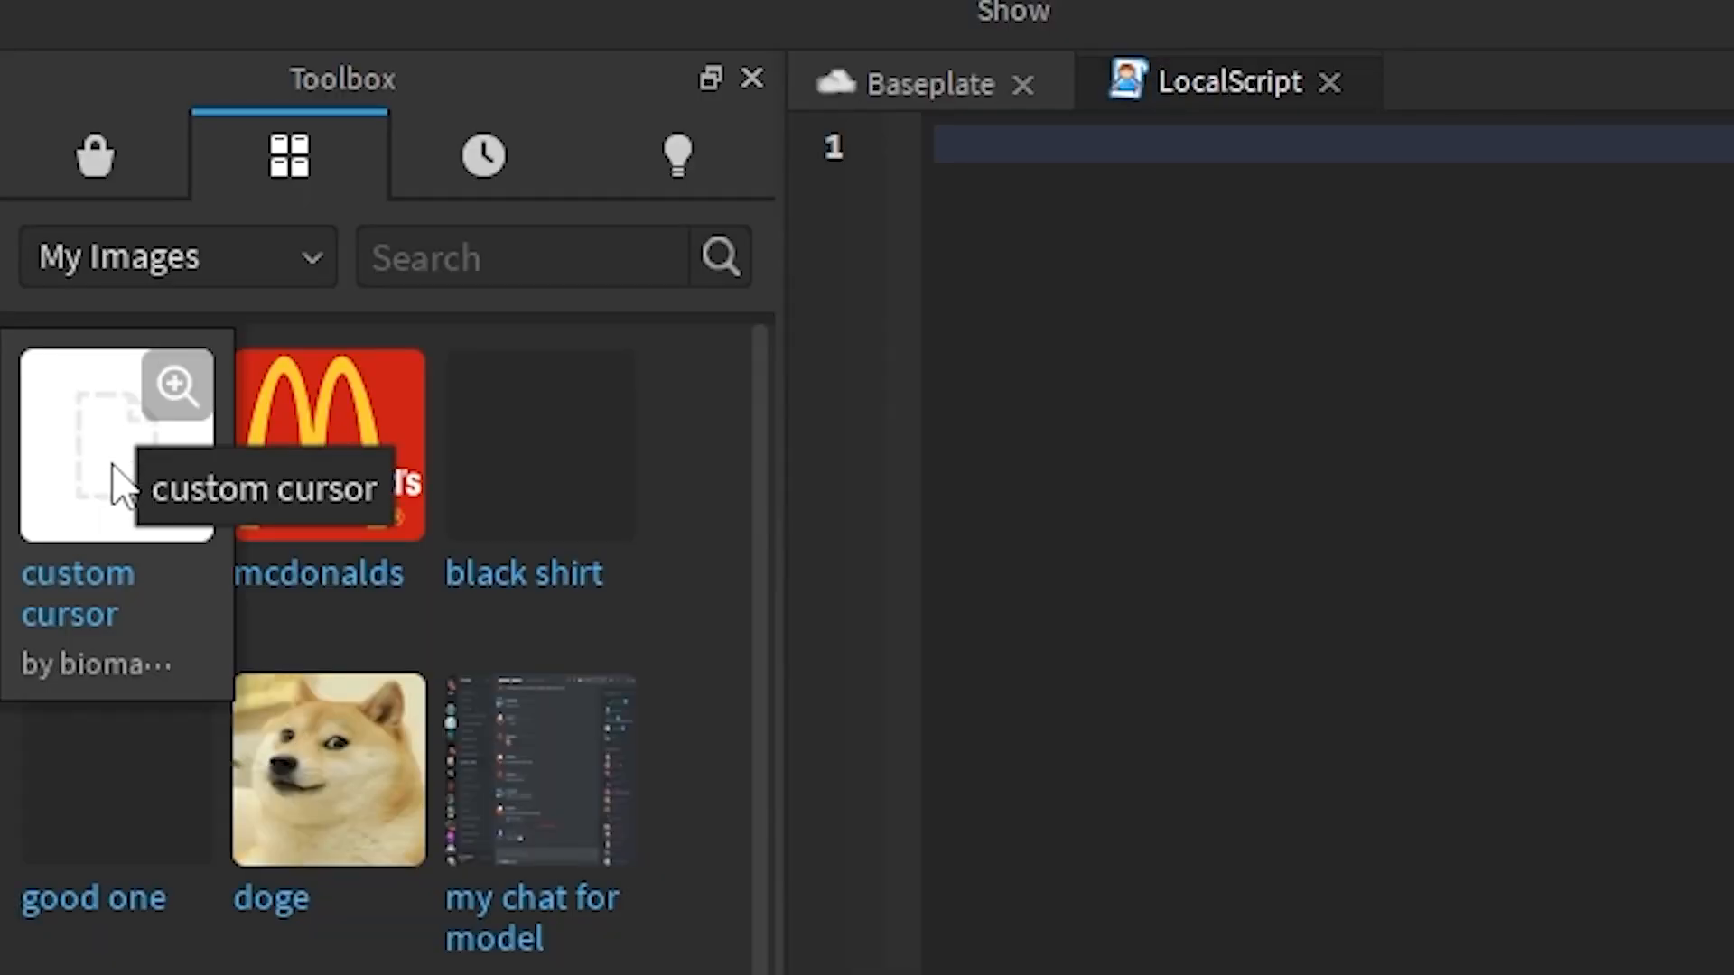
right_click(116, 442)
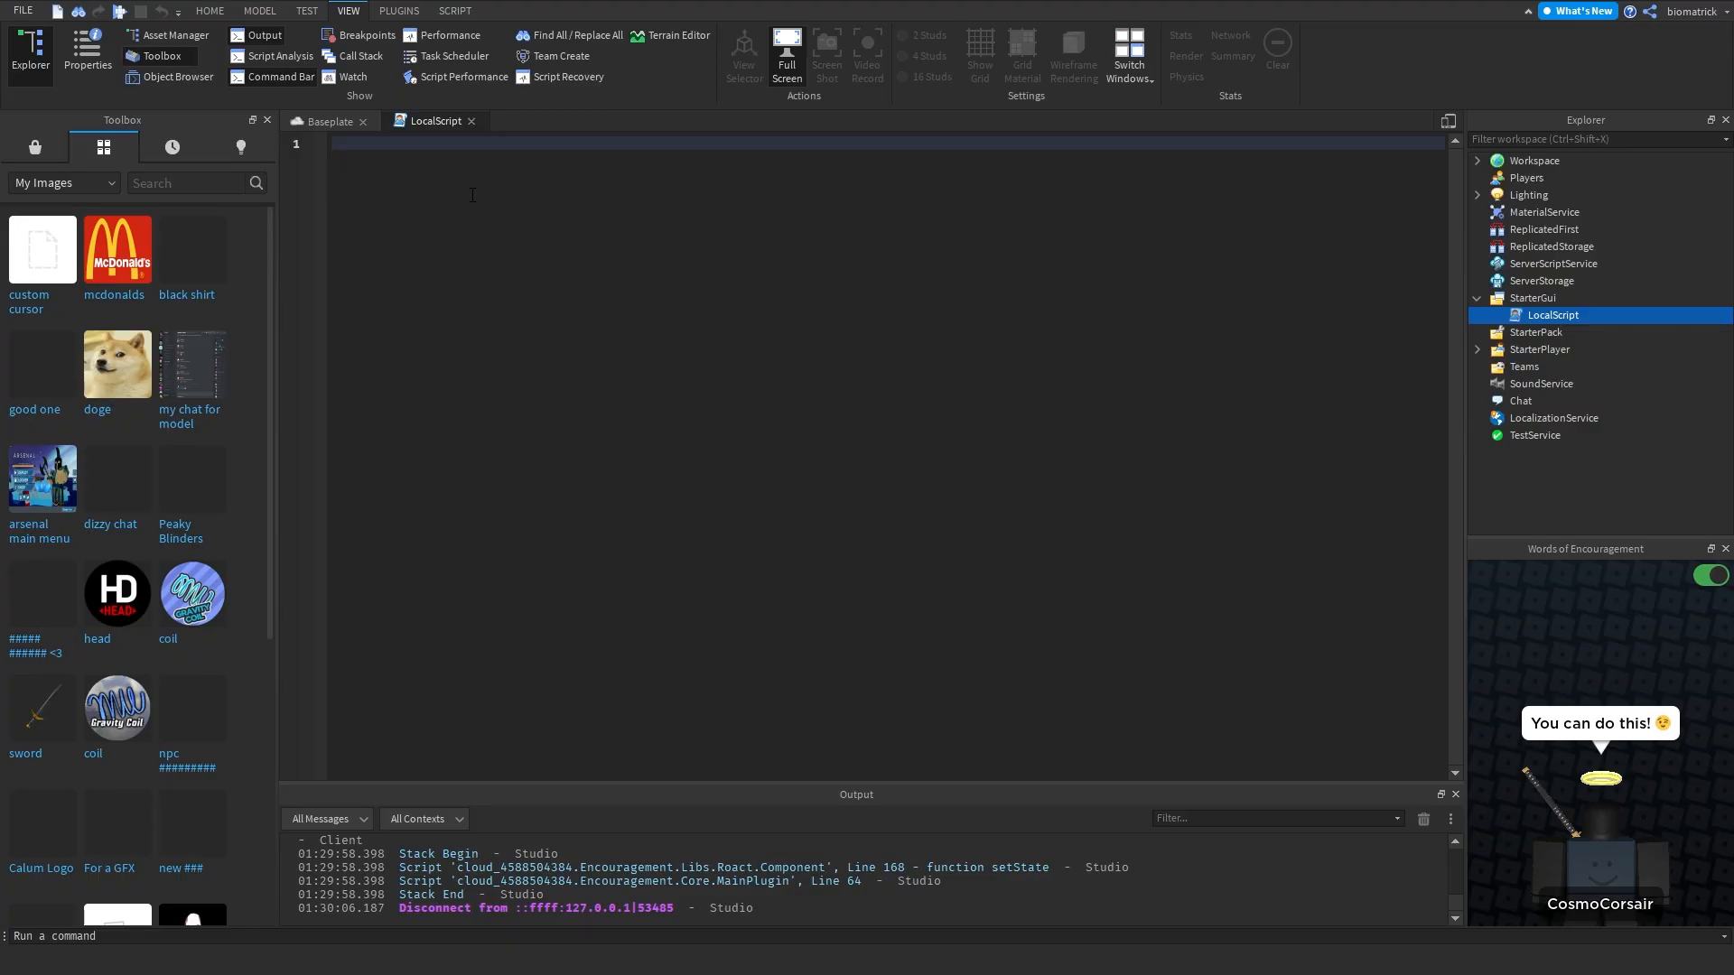
Write local Mouse = game.Players.LocalPlayer:GetMouse() and Mouse.Icon = "rbxassetid://..." in the LocalScript.
type("local Mouse = game.Players.")
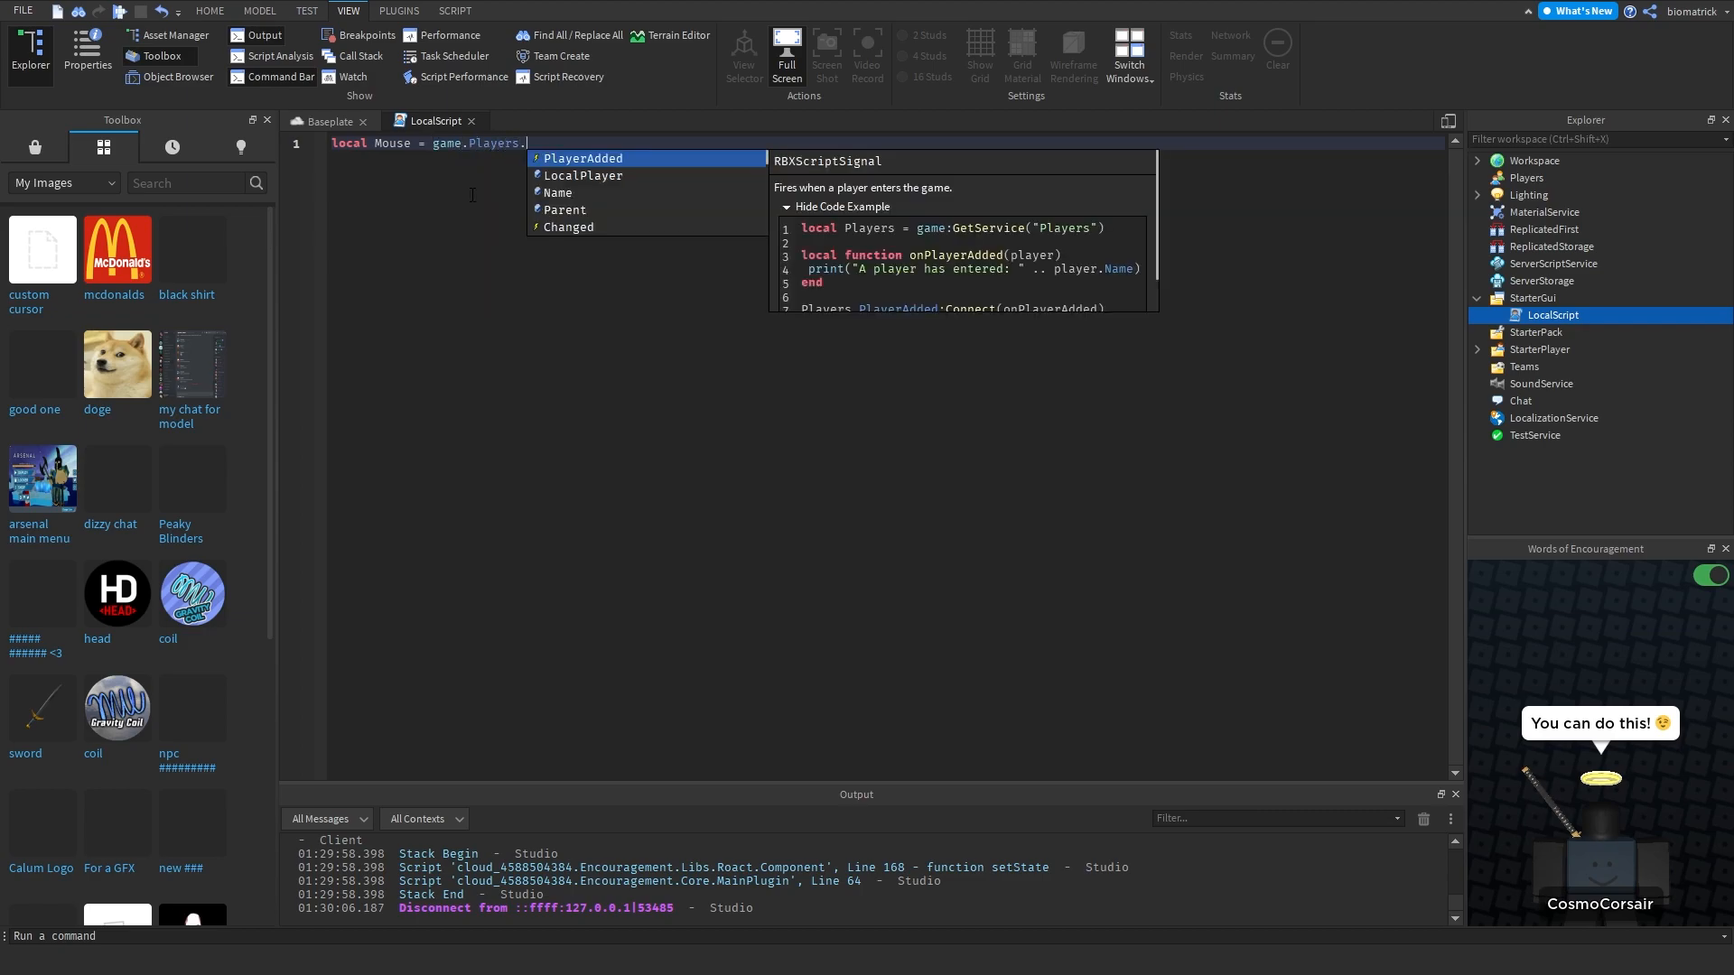
type("LocalPlayer:GetMous")
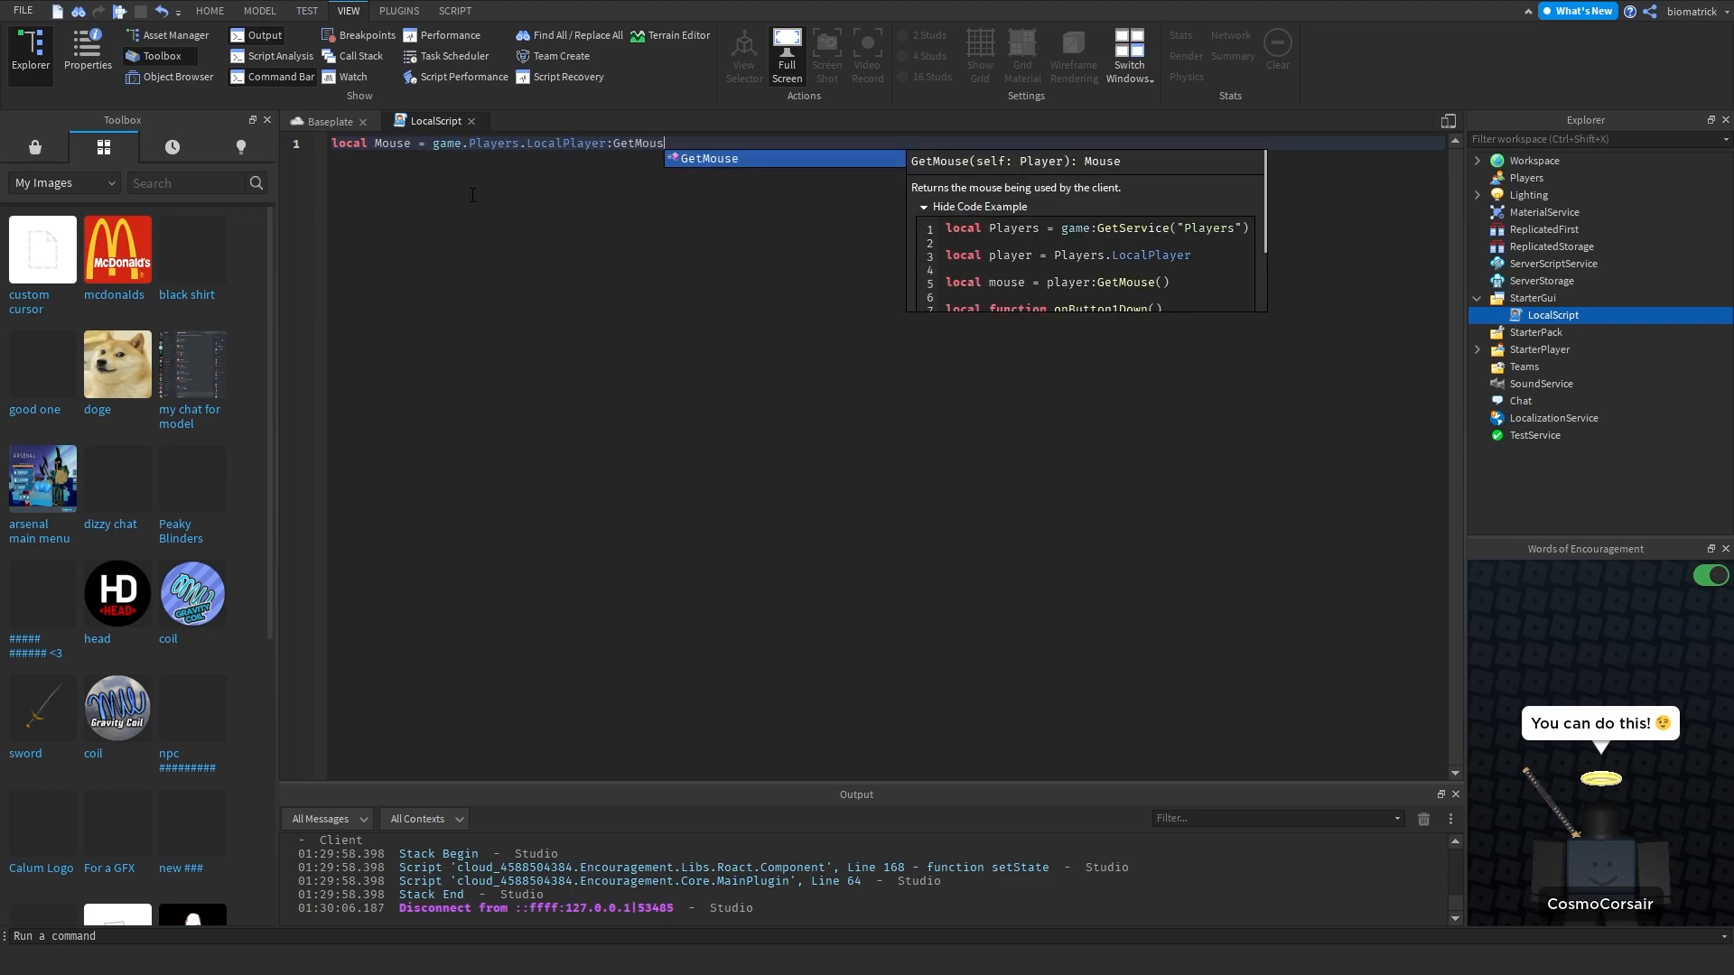
type("e()")
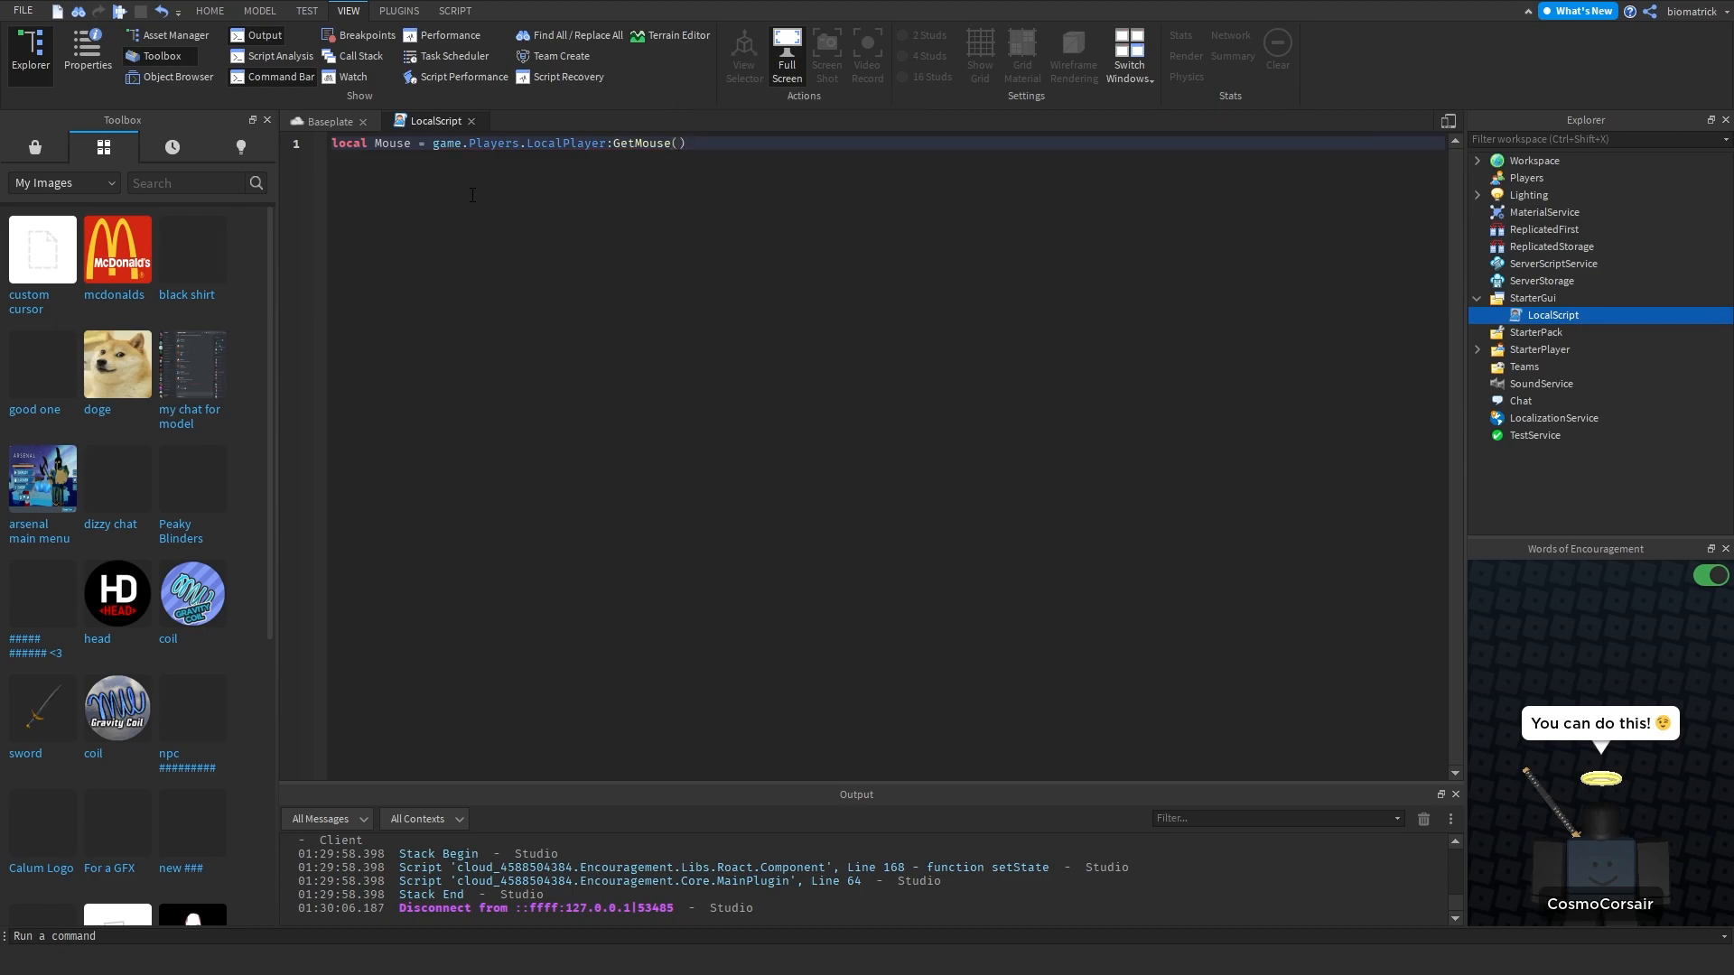
type("Mouse.i")
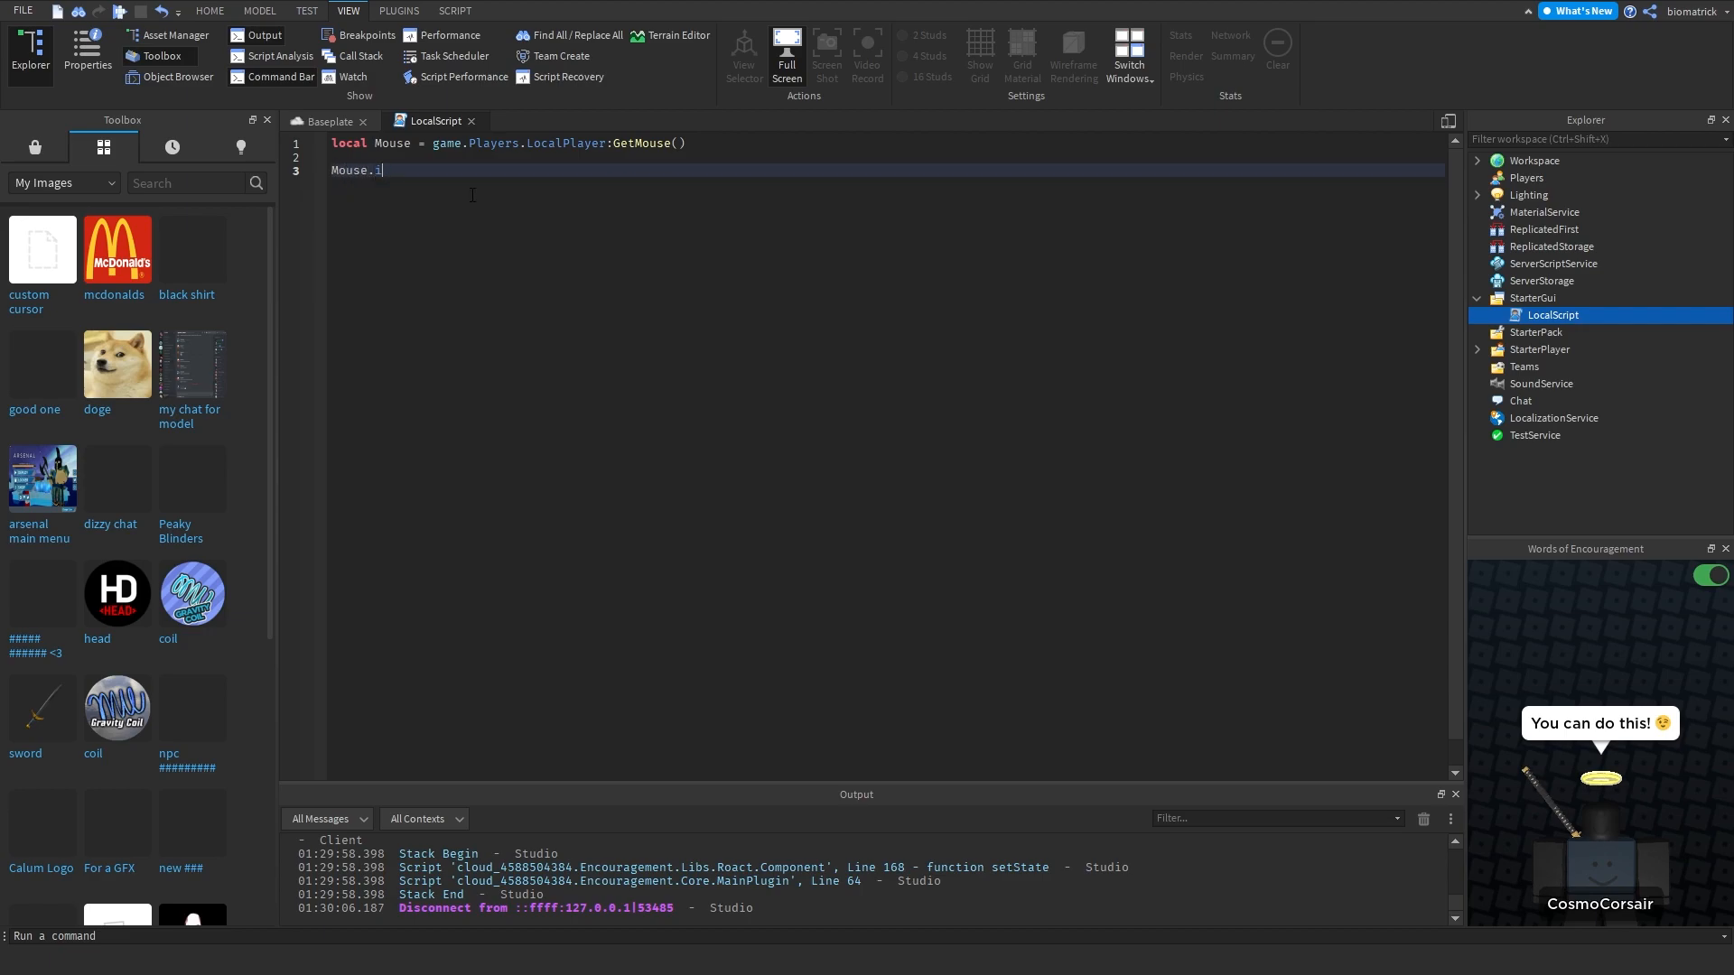
type("con =")
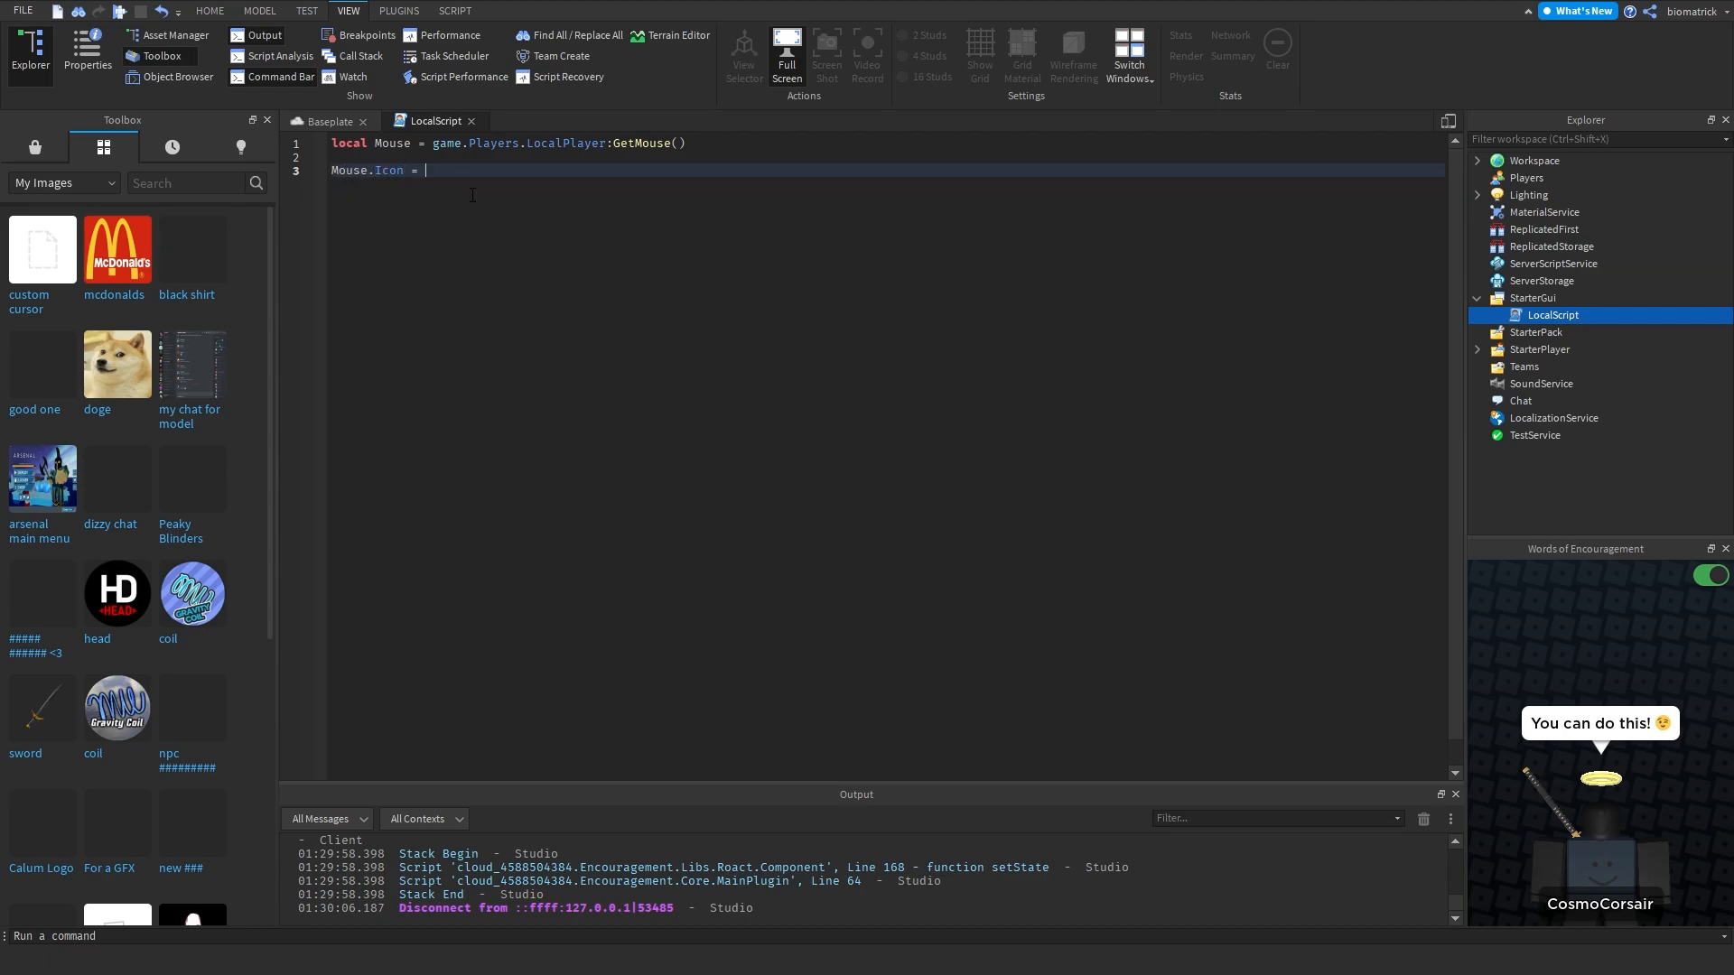
type("\"")
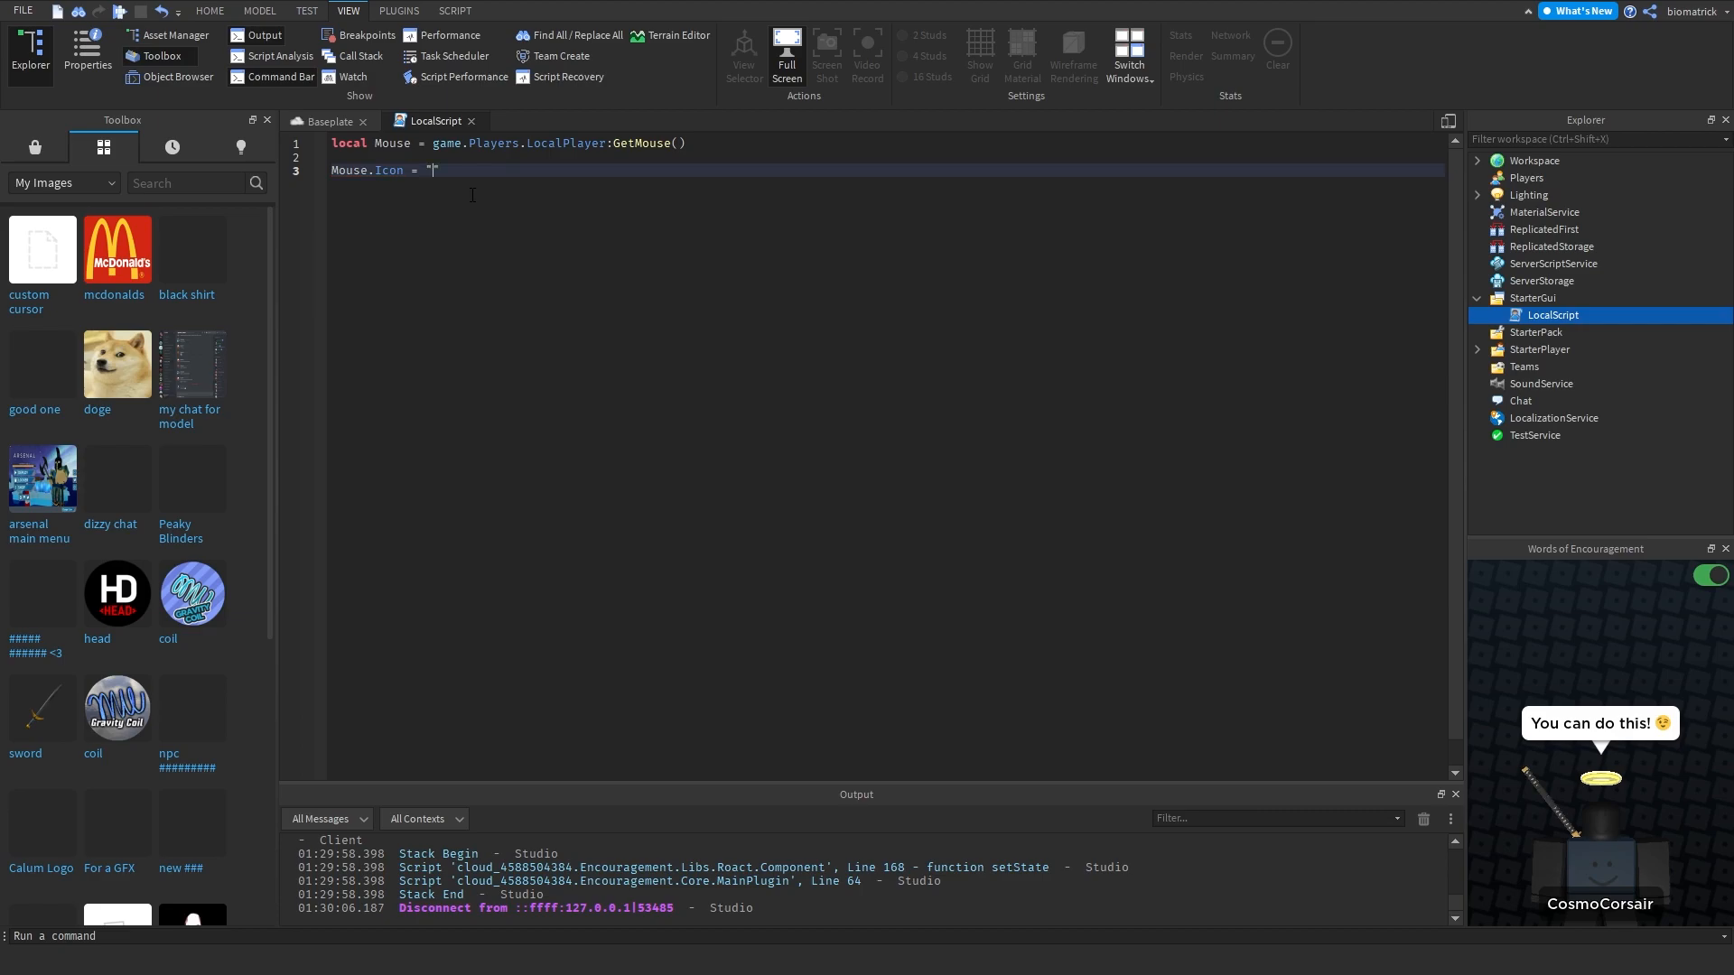
type("rbxasseti")
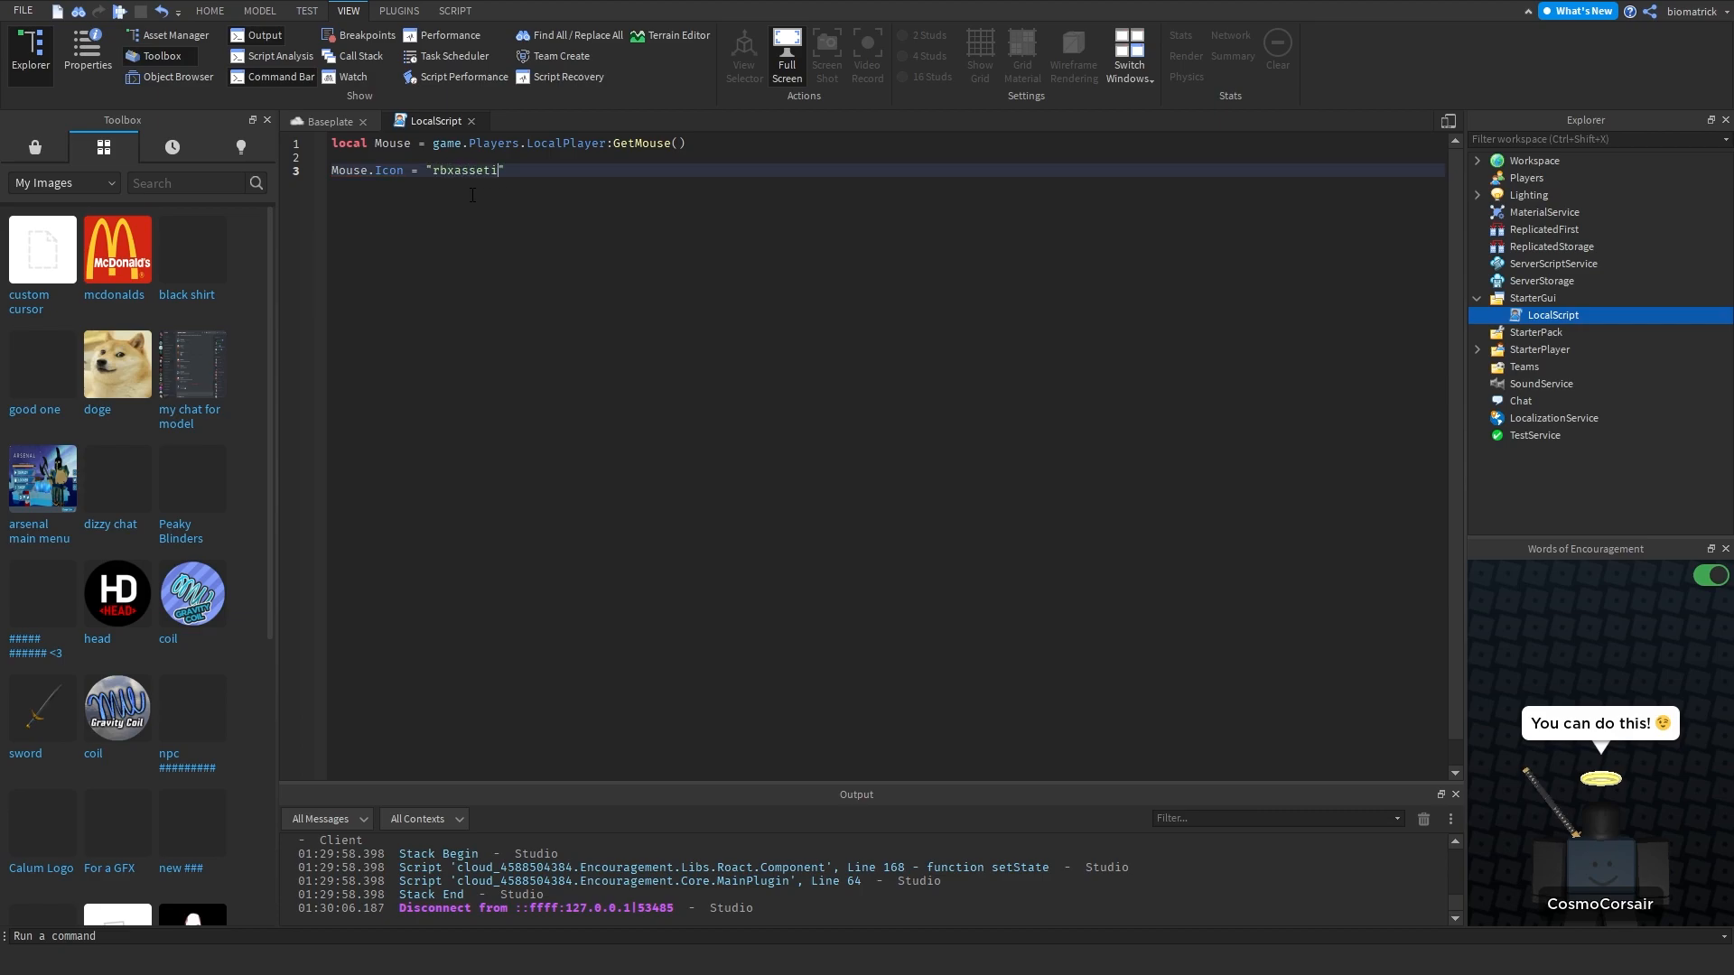
type("d:")
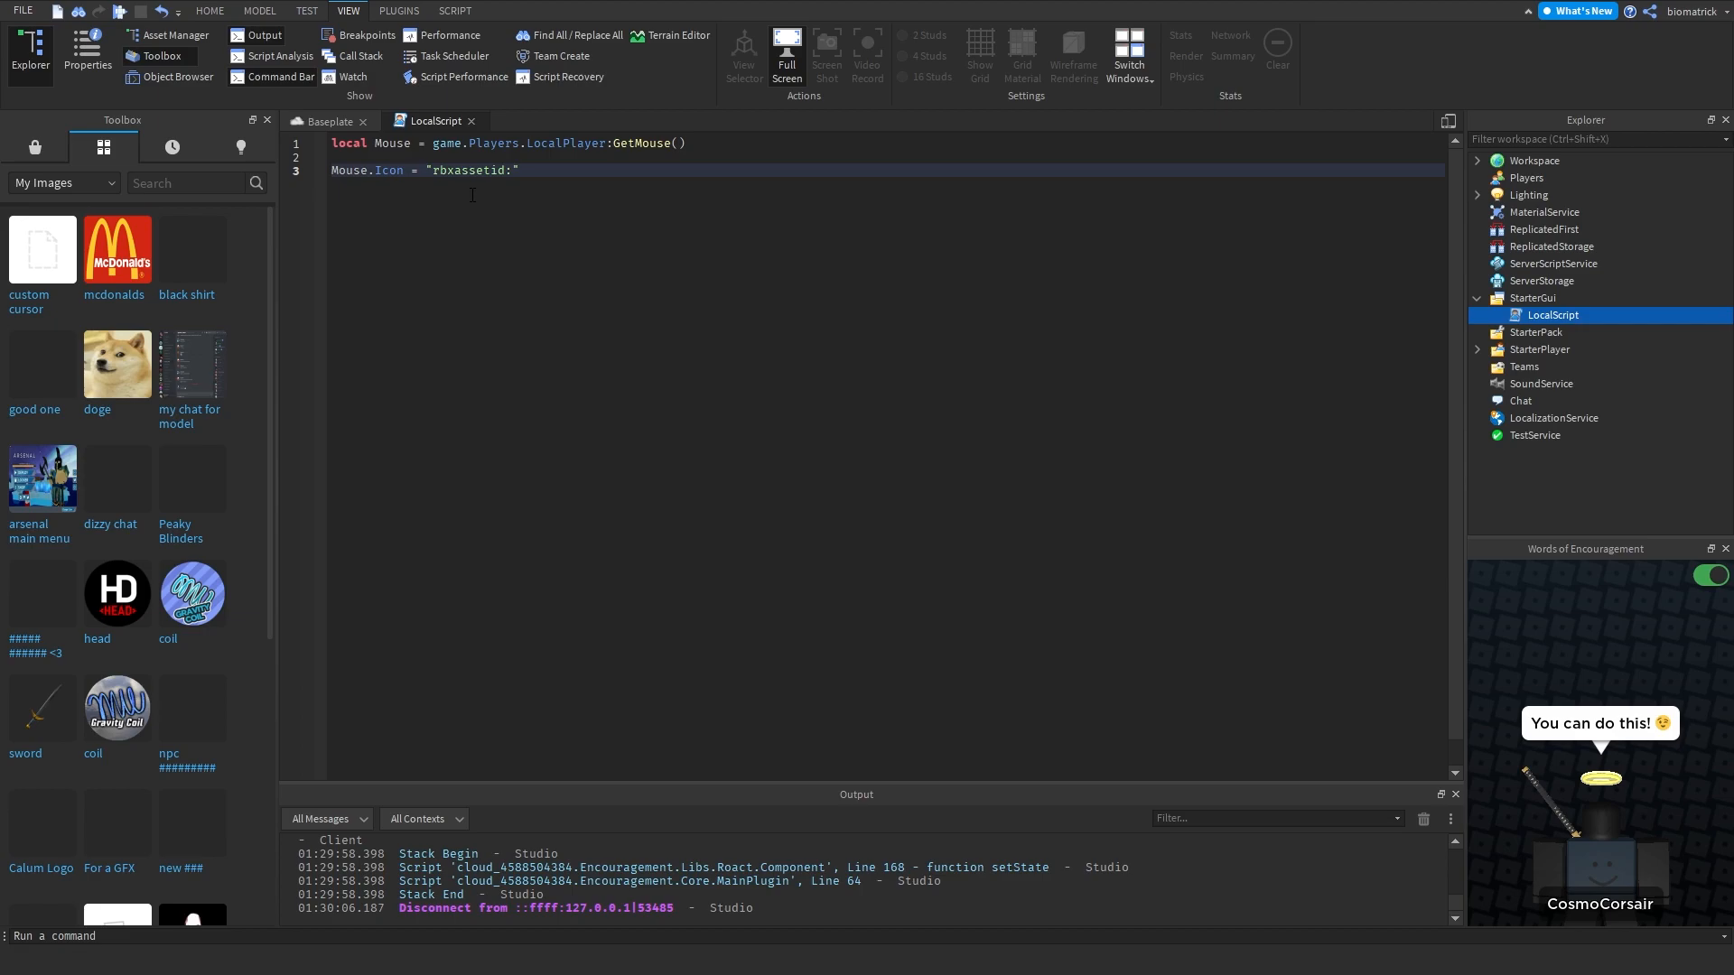
type("//")
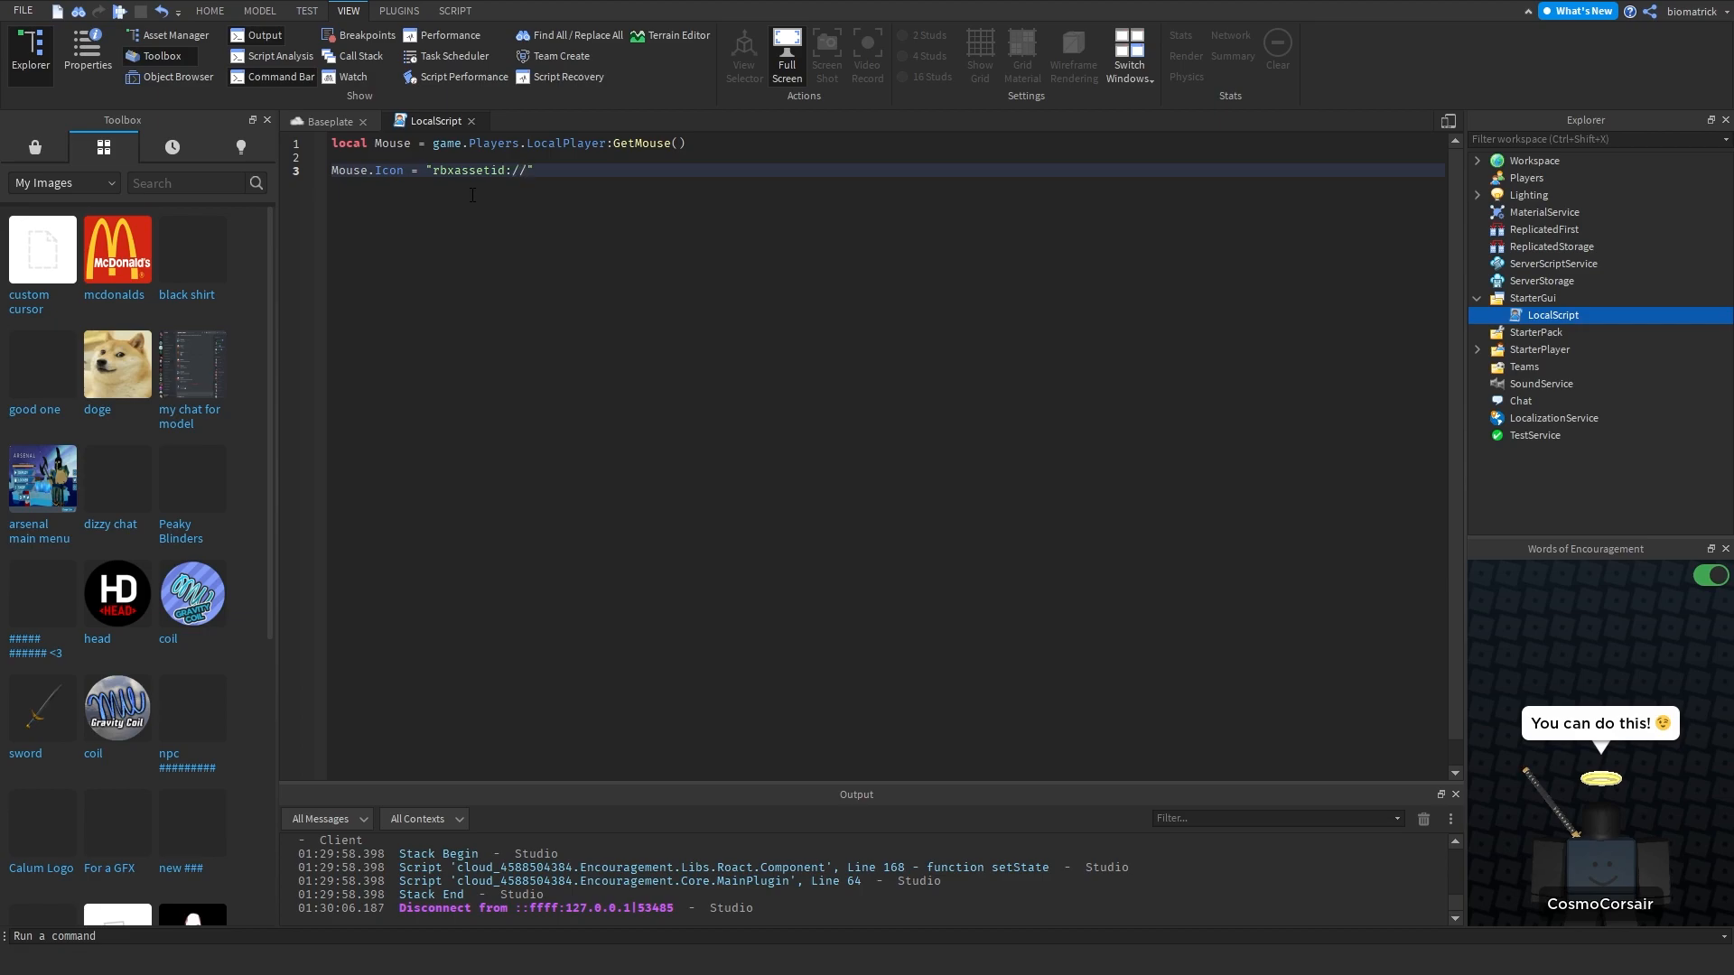
Playtest the game and focus it to see the gradient arrow as the mouse cursor.
left_click(27, 47)
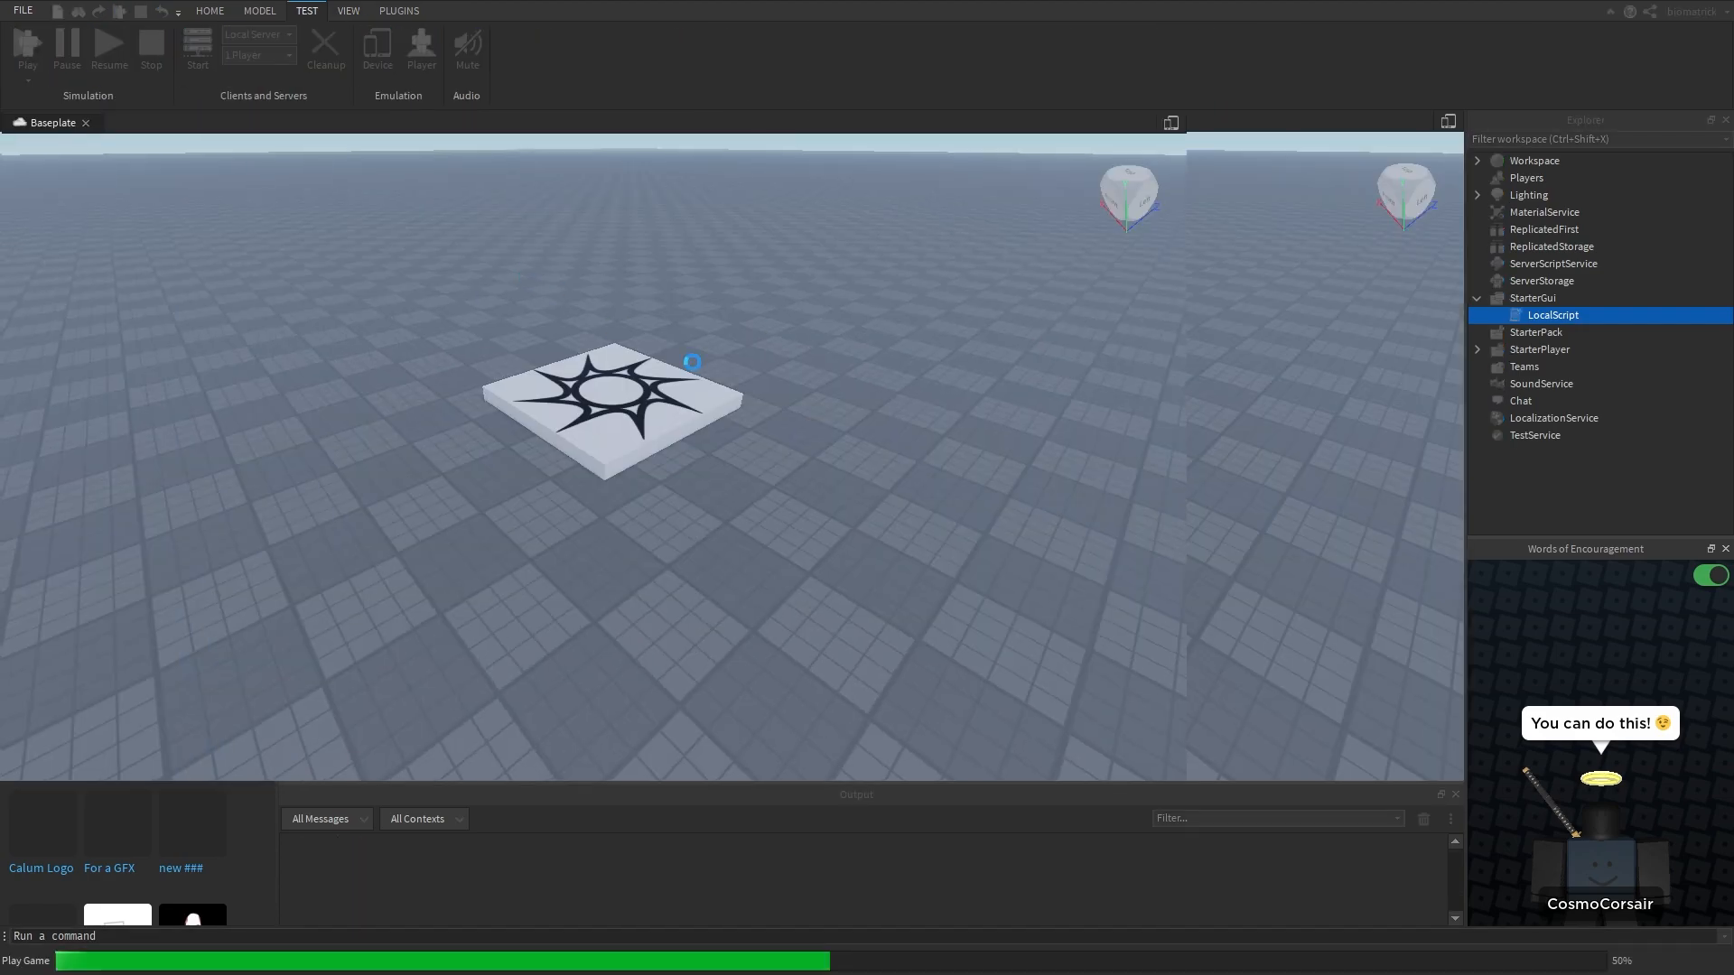
left_click(27, 43)
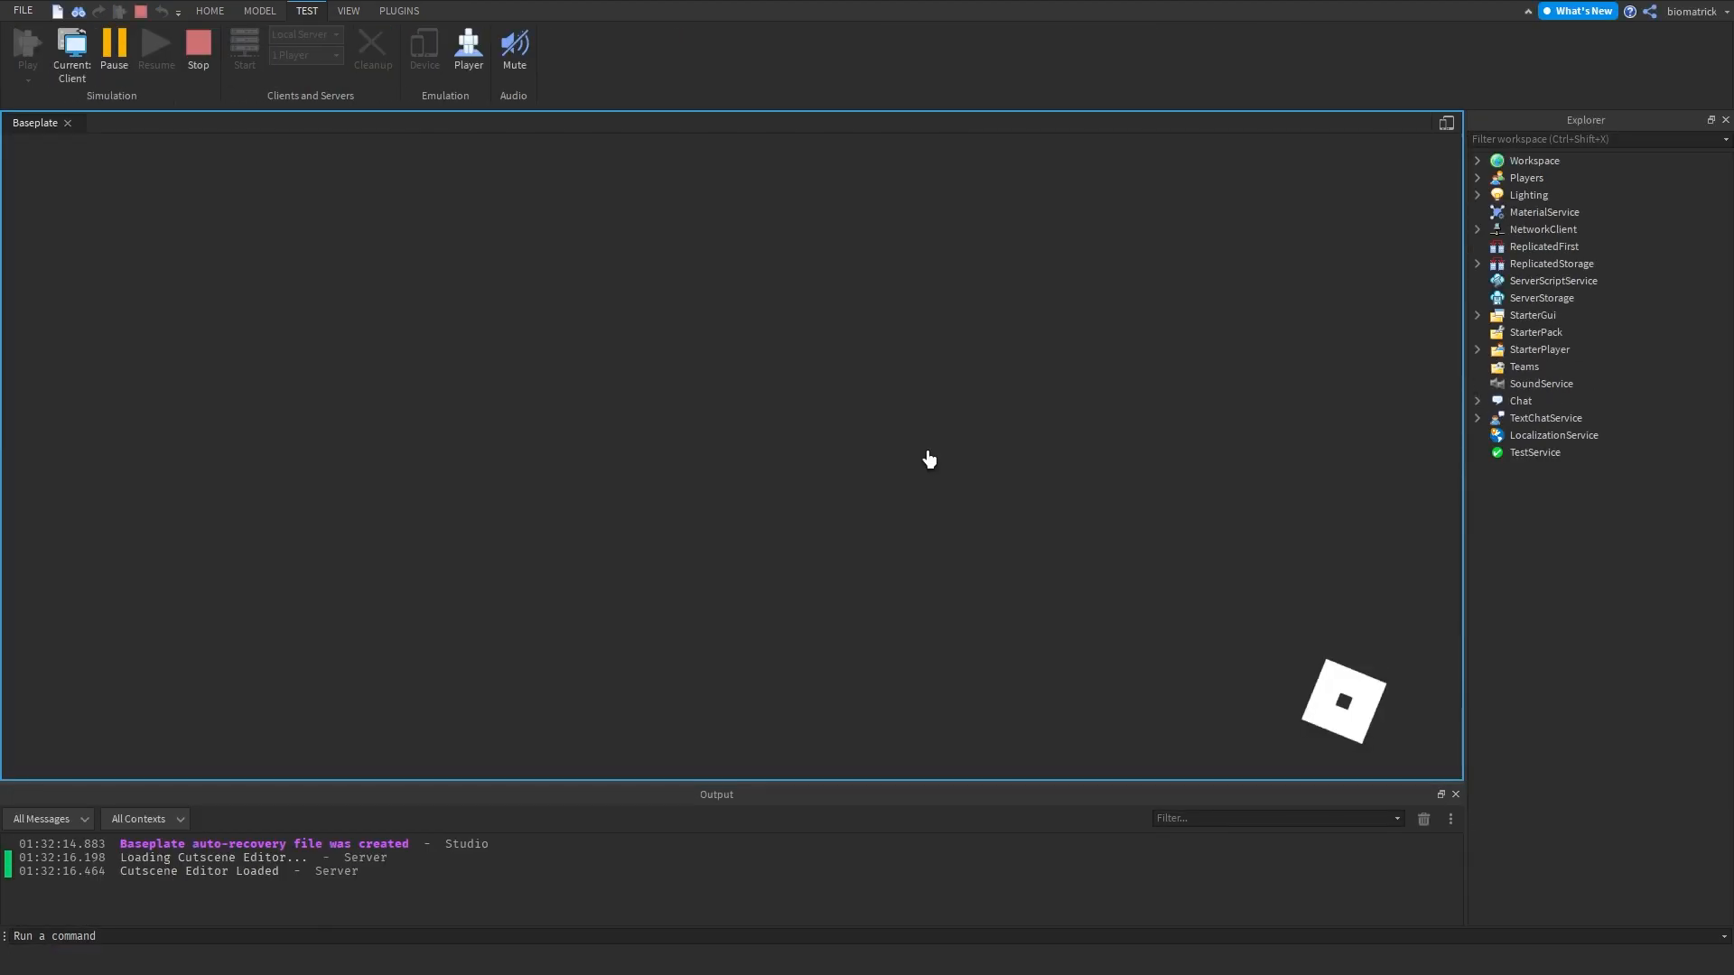
left_click(27, 47)
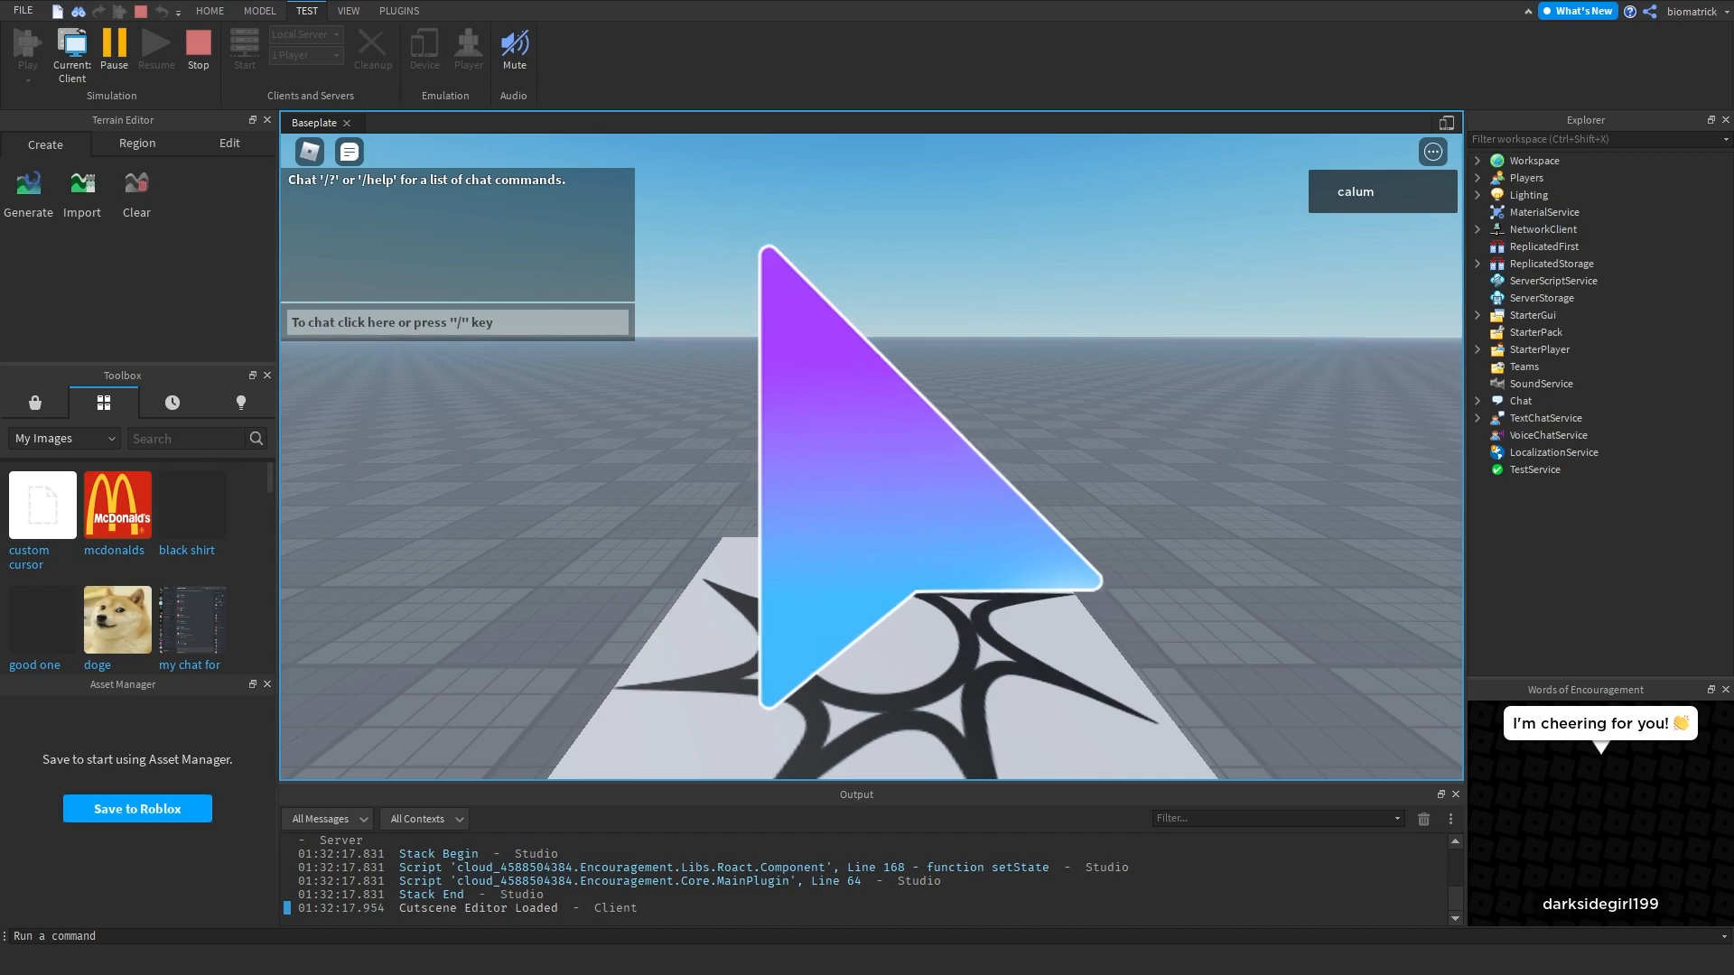